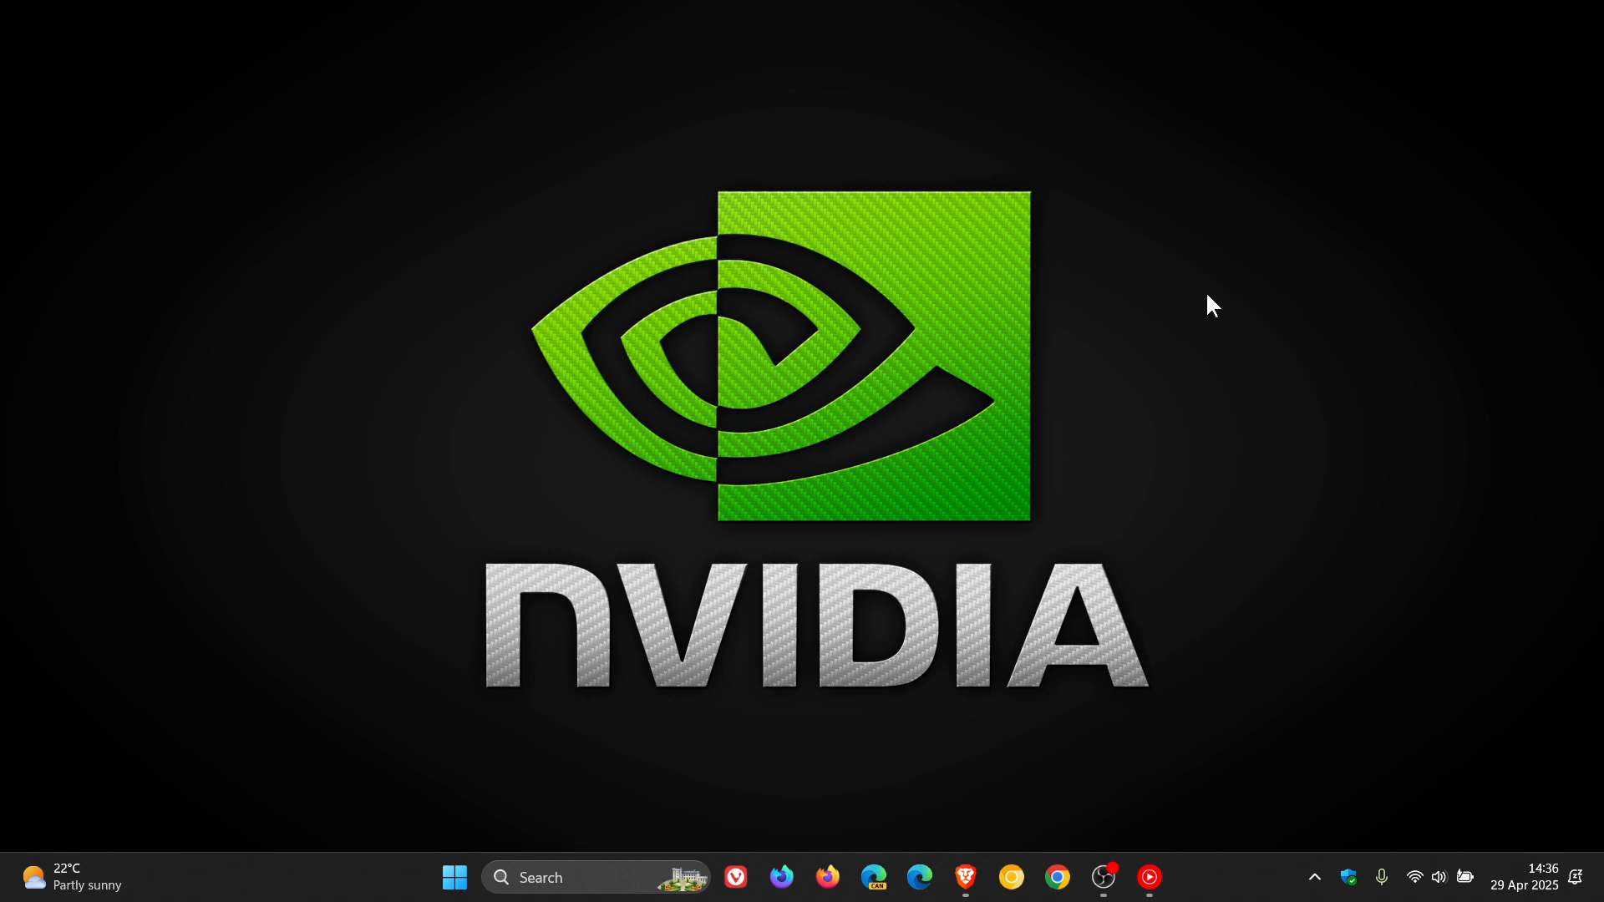
- Restore the Brave window showing NVIDIA's GeForce Hotfix Driver 576.26 article from the taskbar
click(963, 877)
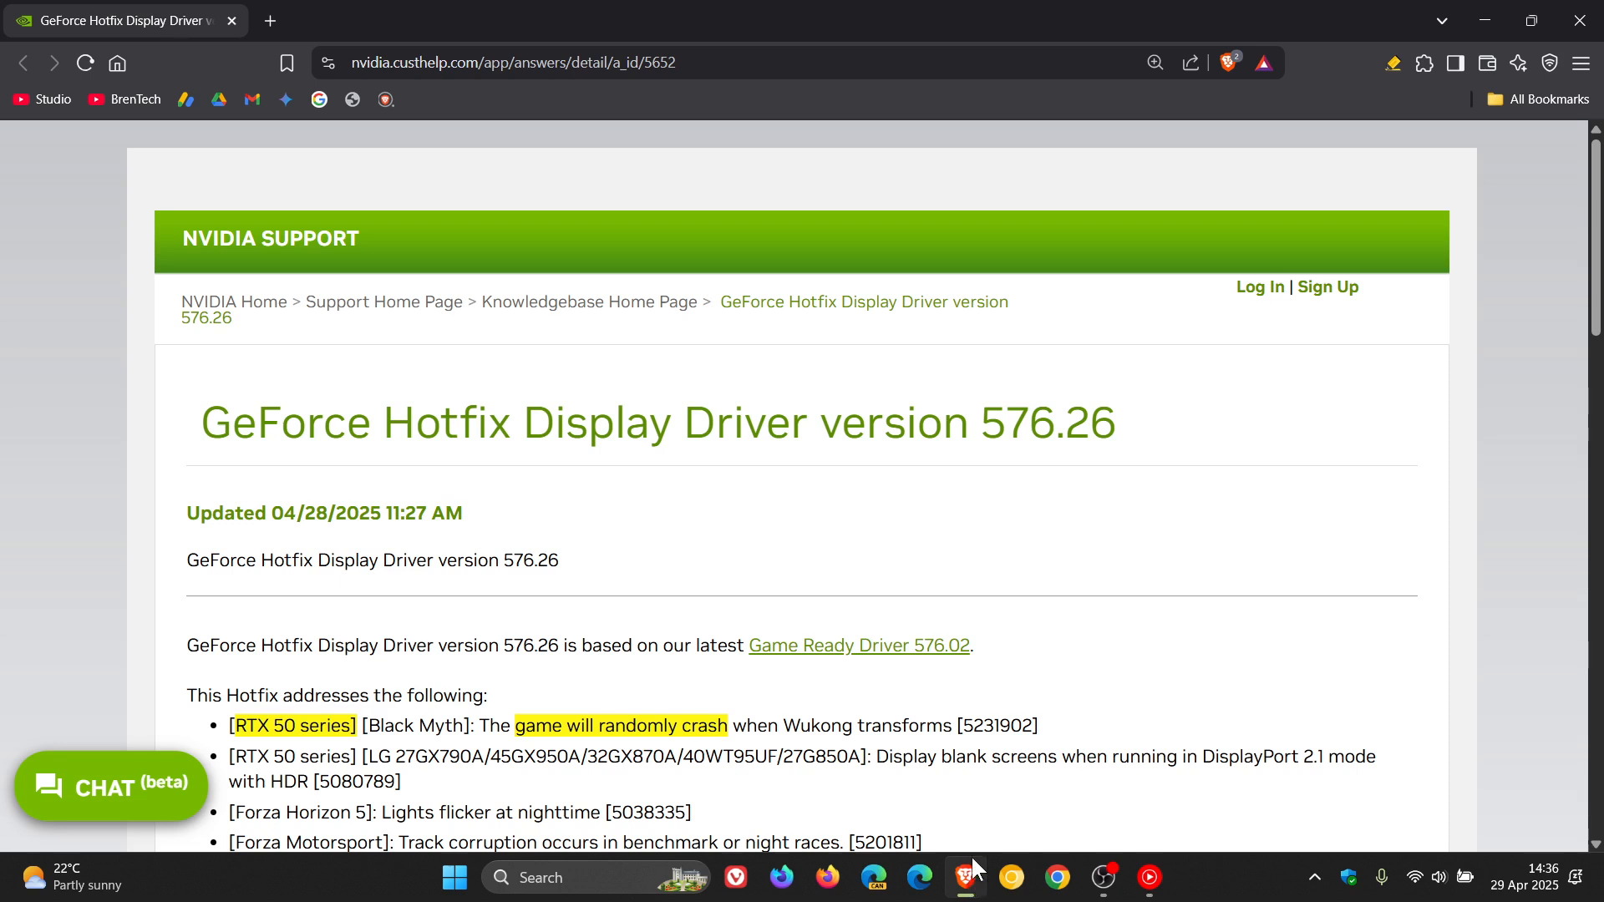
mouse_move(1154, 429)
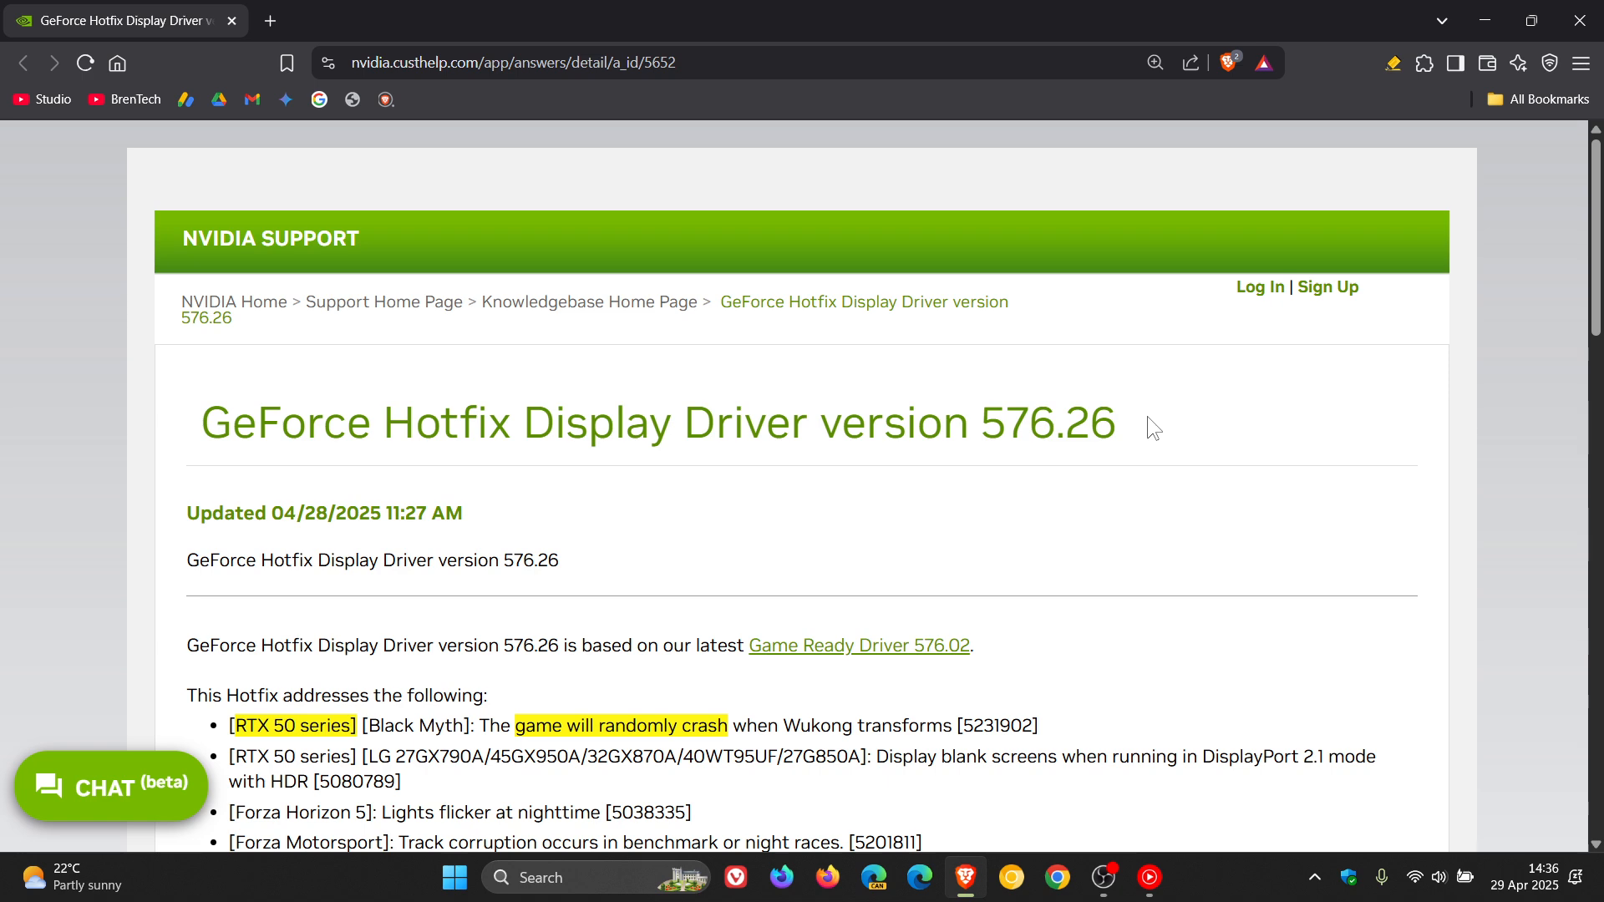
mouse_move(1143, 497)
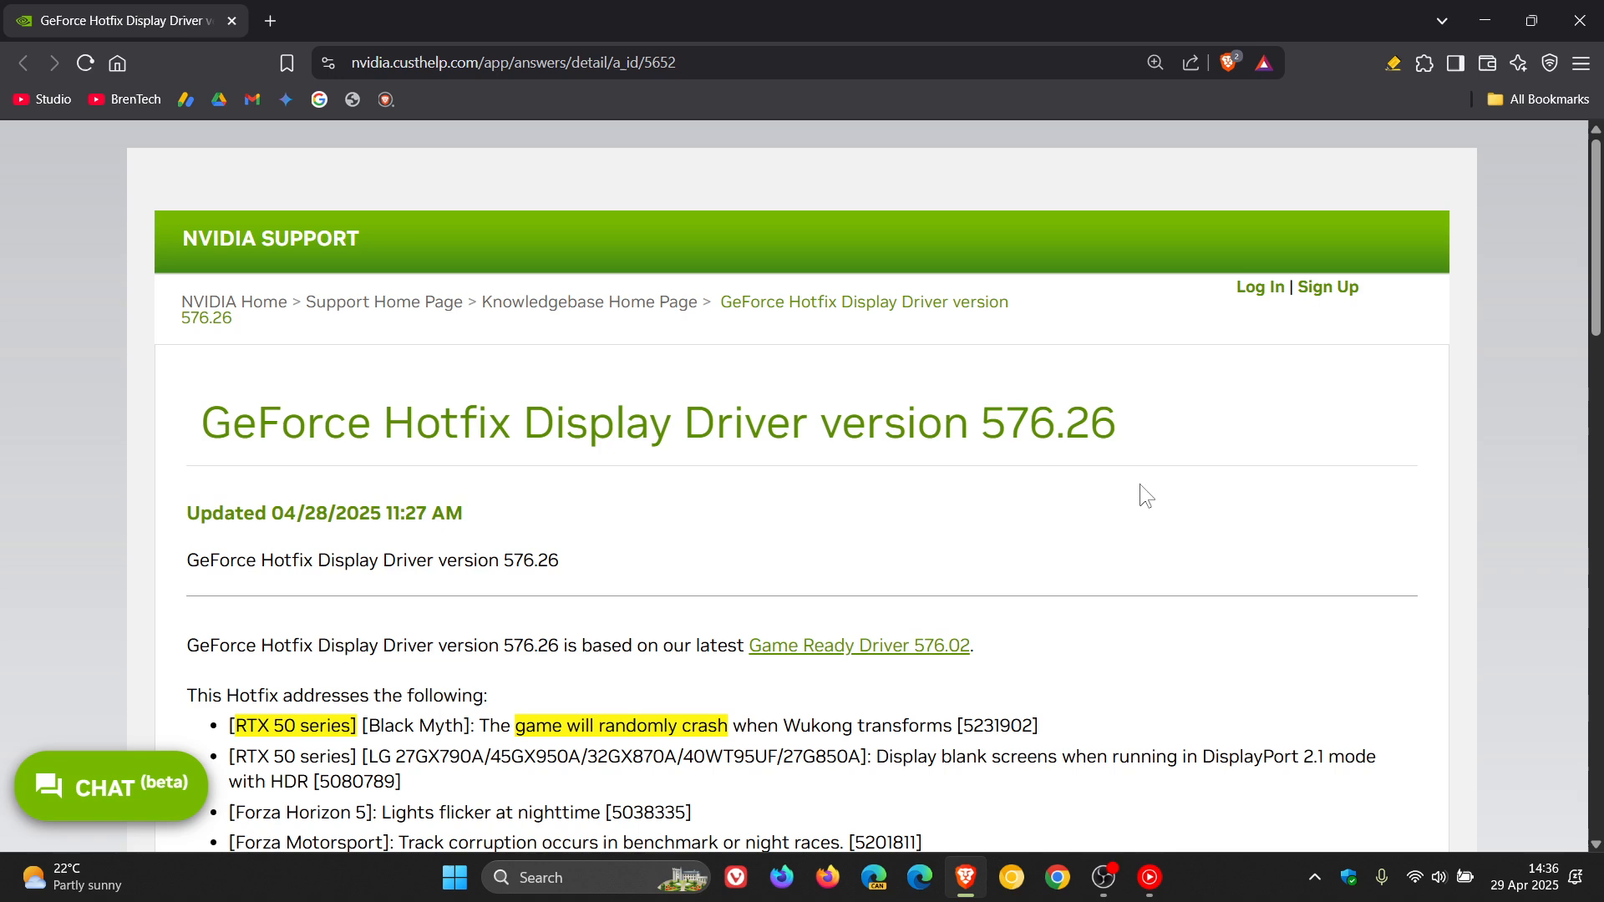
mouse_move(1183, 486)
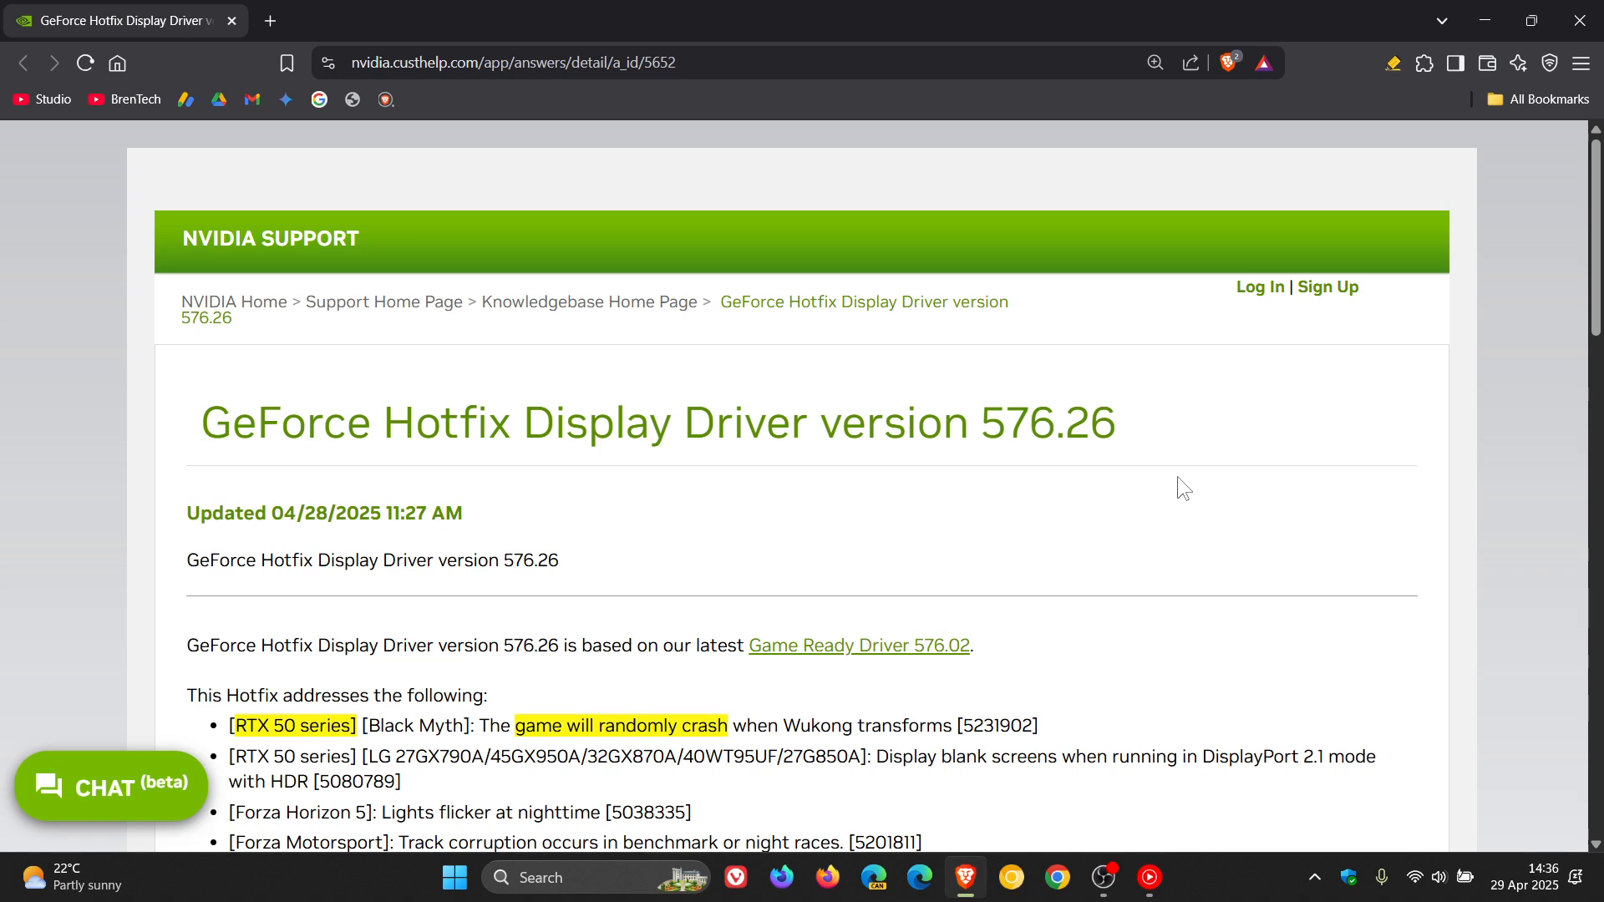
- Scroll to the 'This Hotfix addresses the following' list of fixed crashes, freezes and flicker
scroll(down, 3)
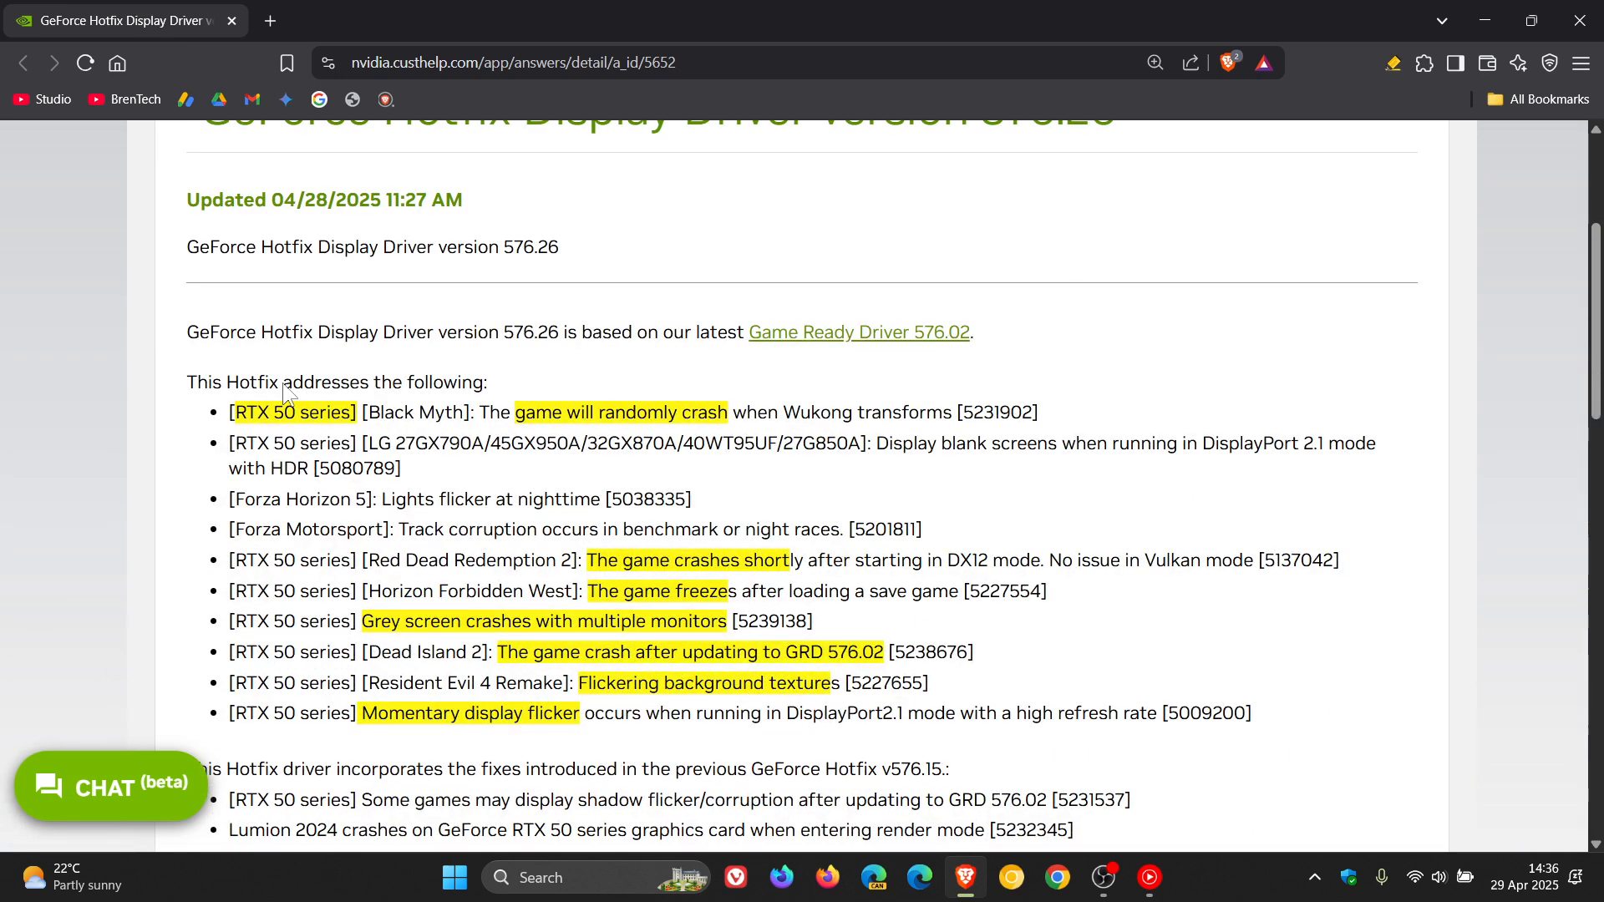
mouse_move(828, 394)
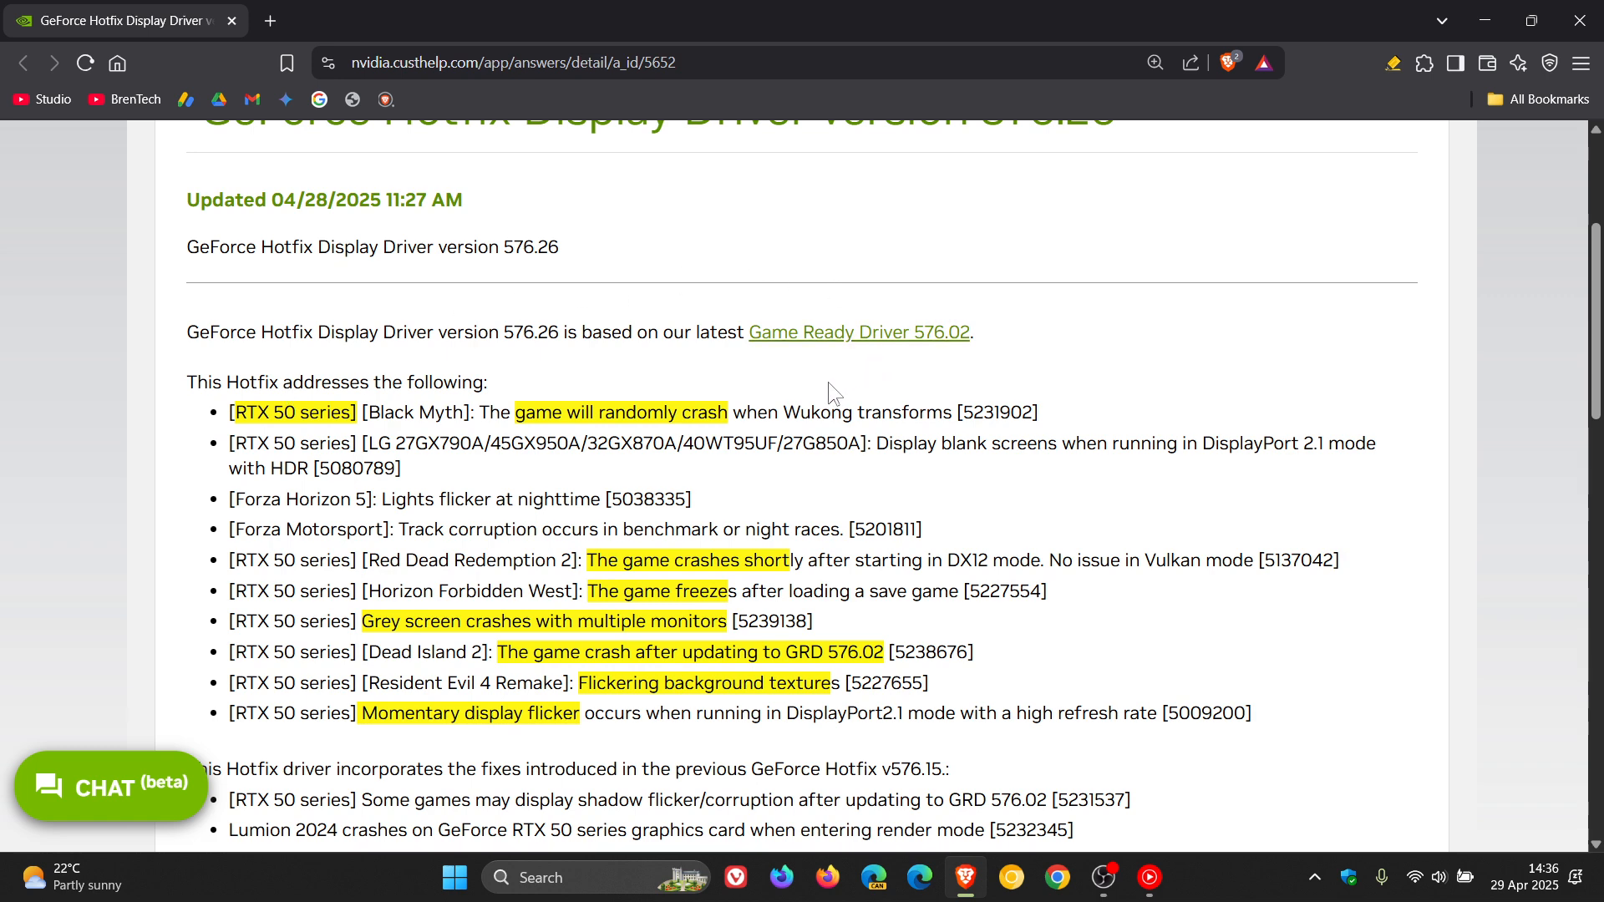
mouse_move(771, 397)
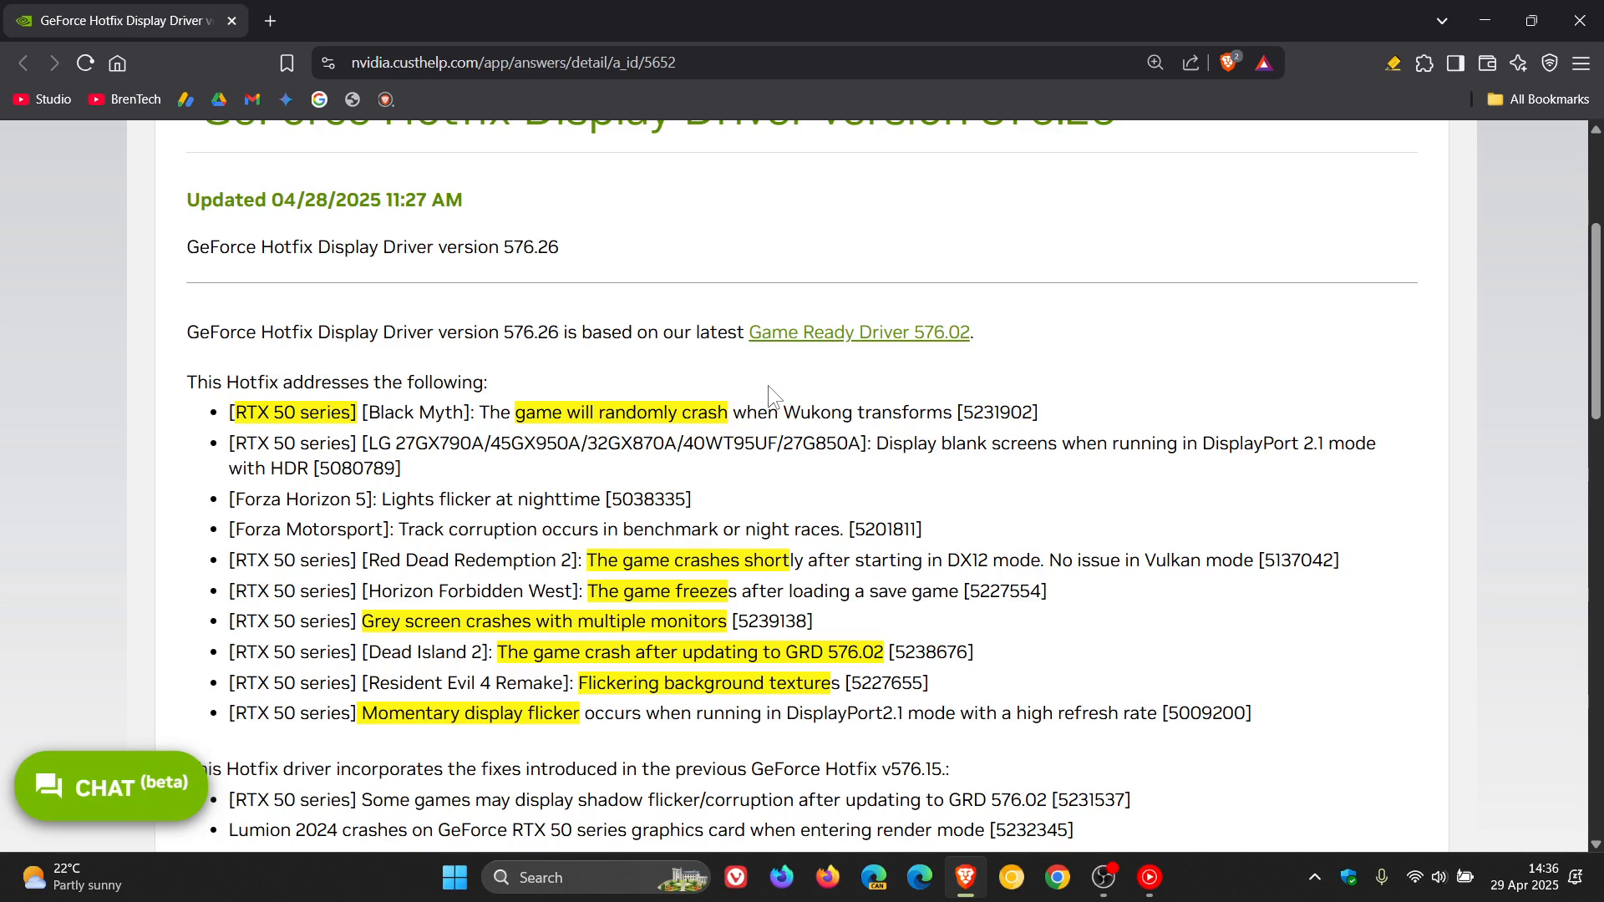
mouse_move(1148, 419)
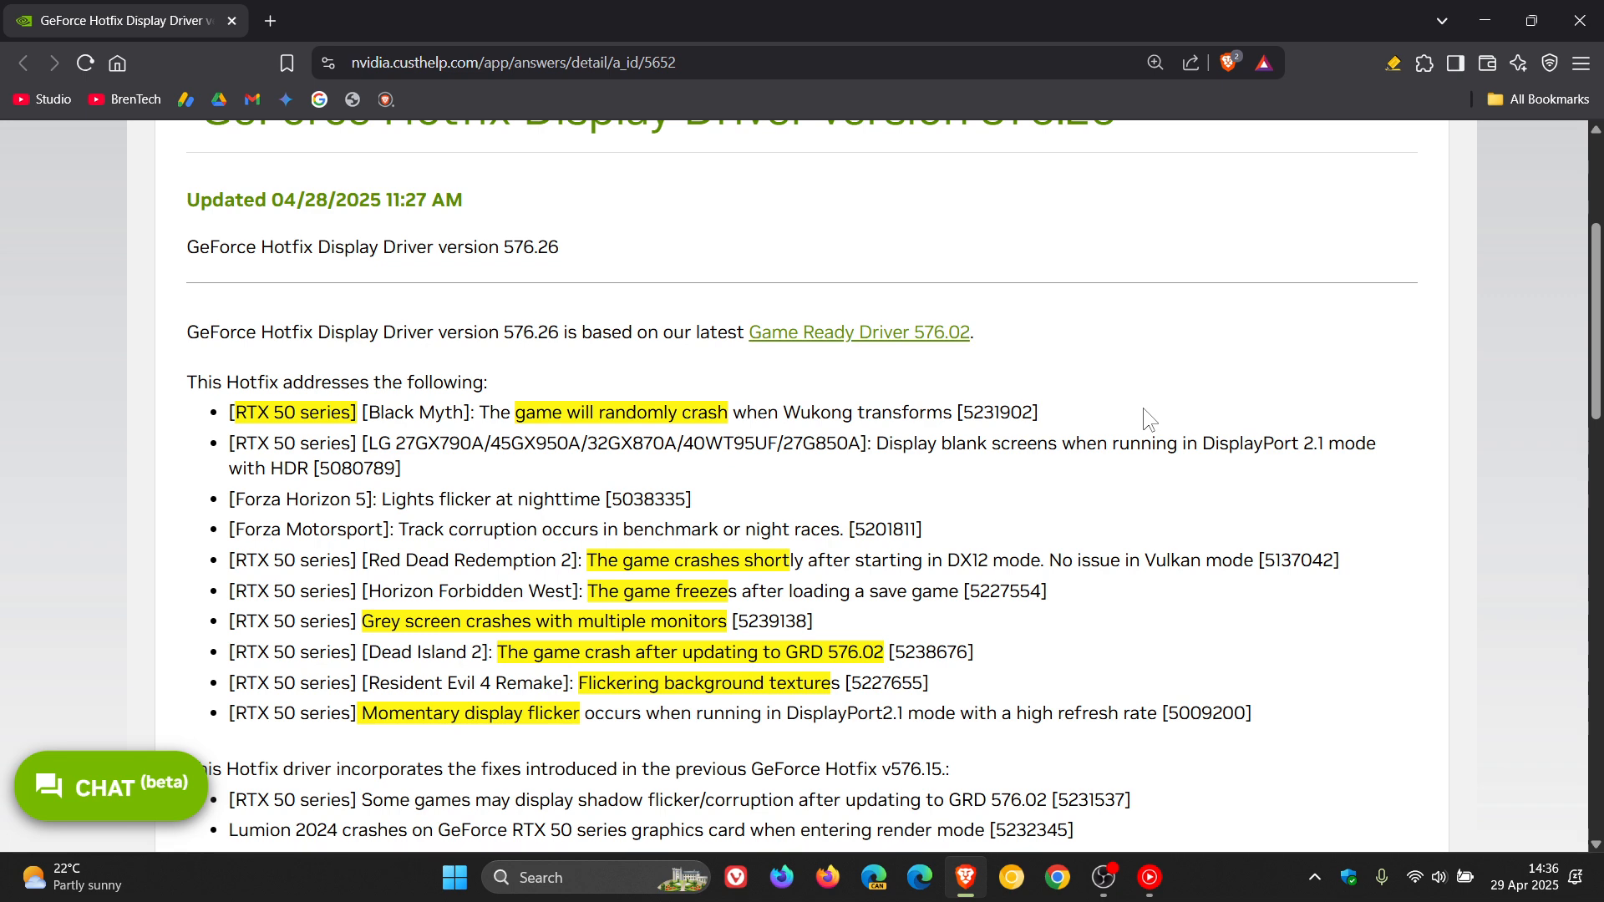
mouse_move(1187, 426)
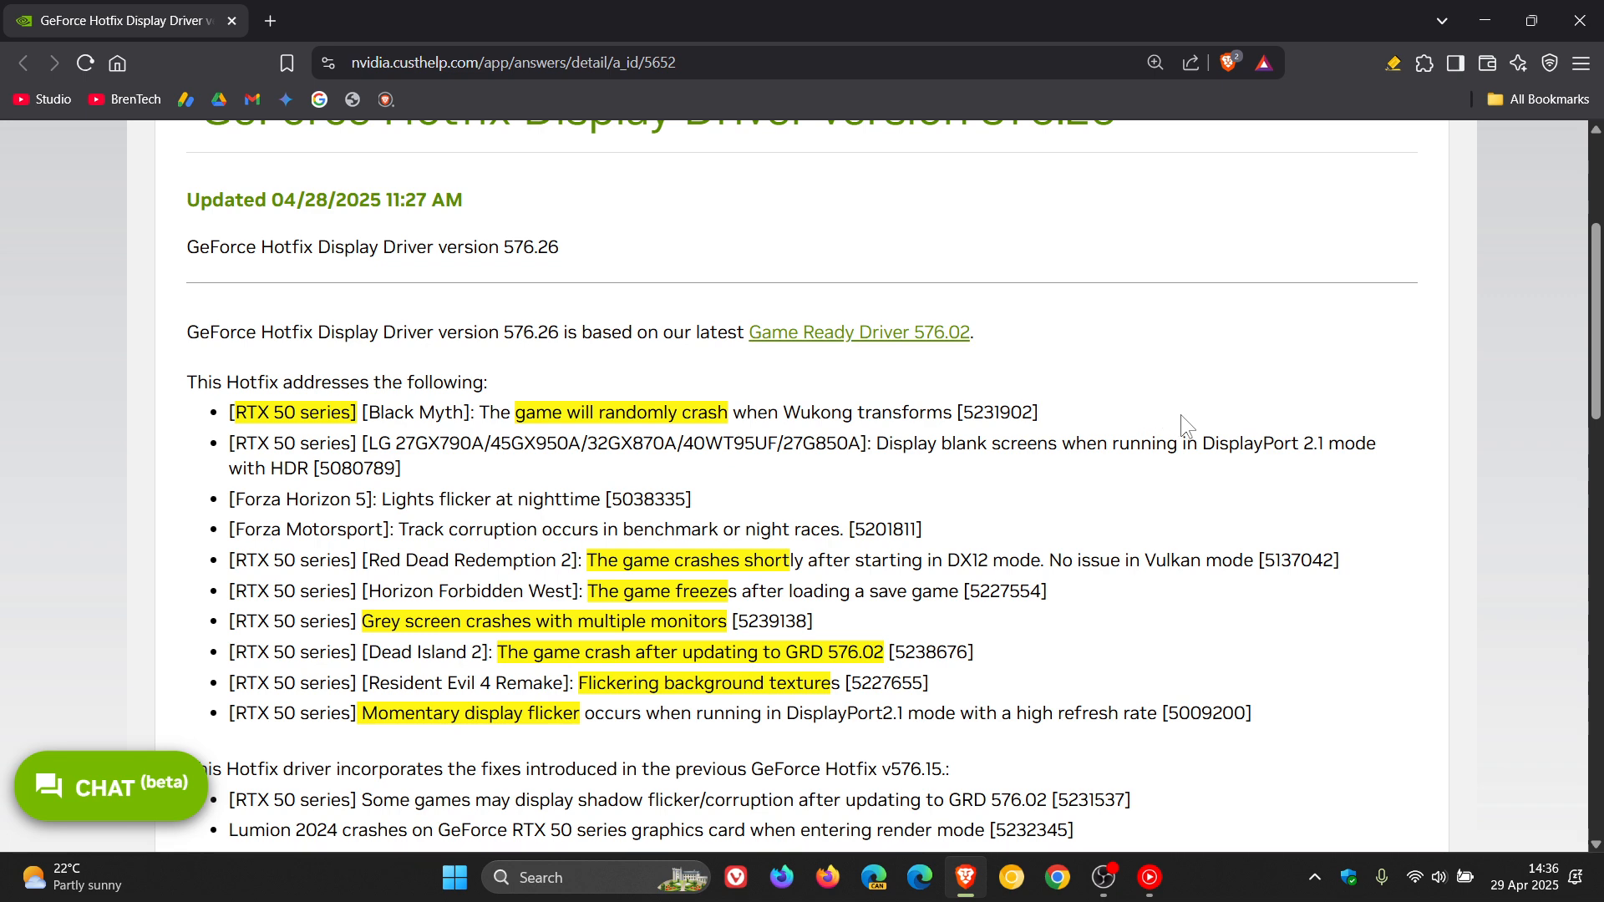
mouse_move(885, 573)
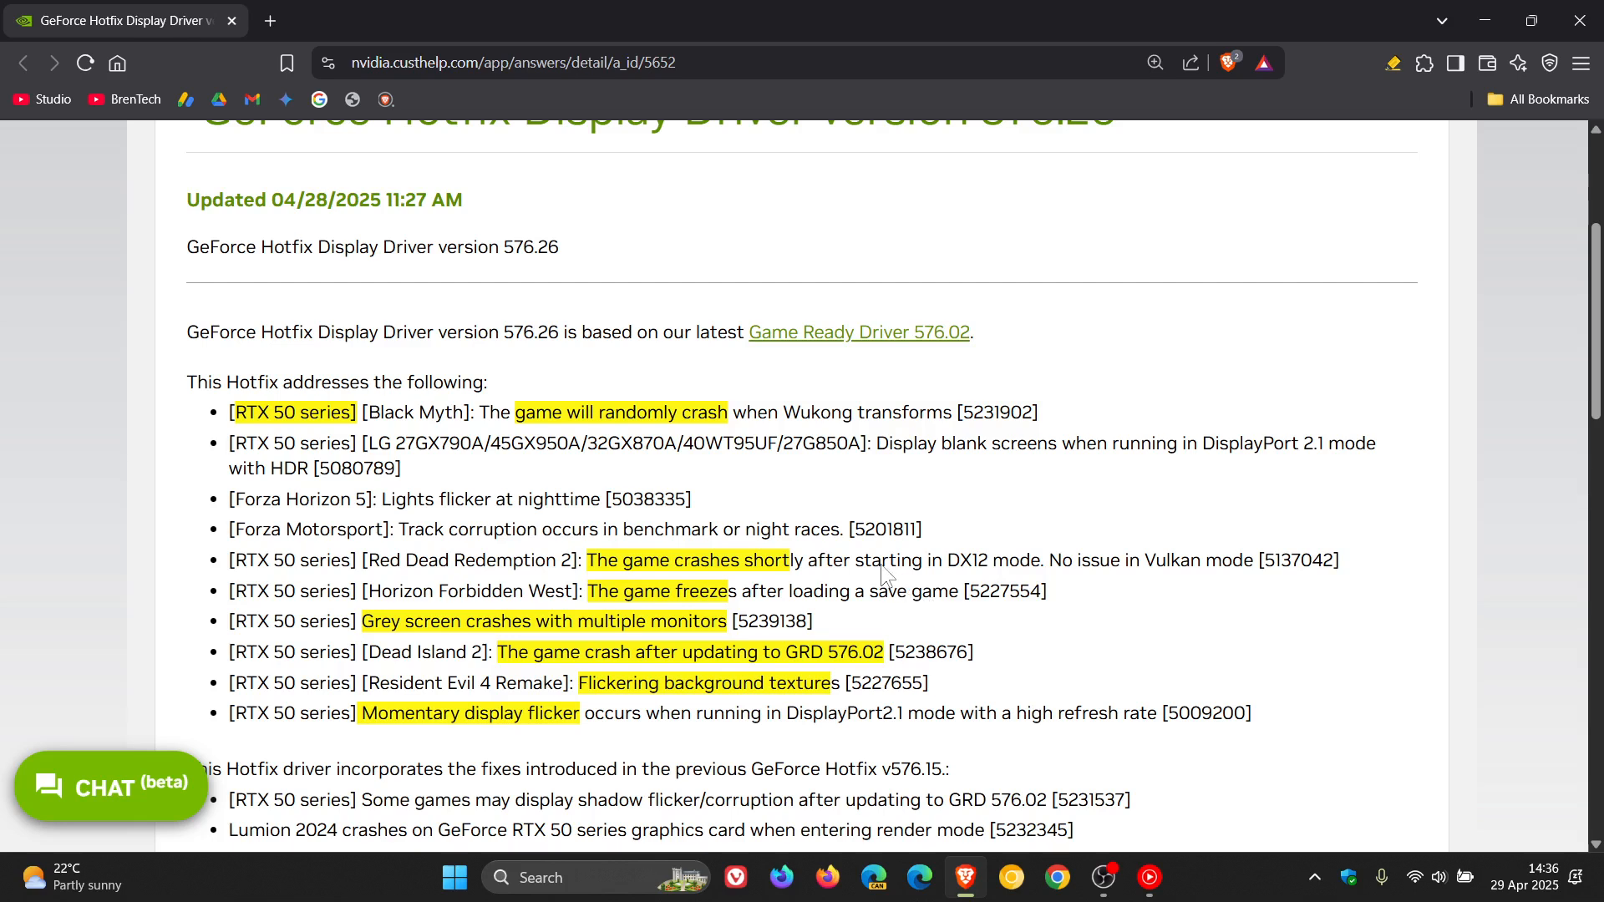
mouse_move(887, 578)
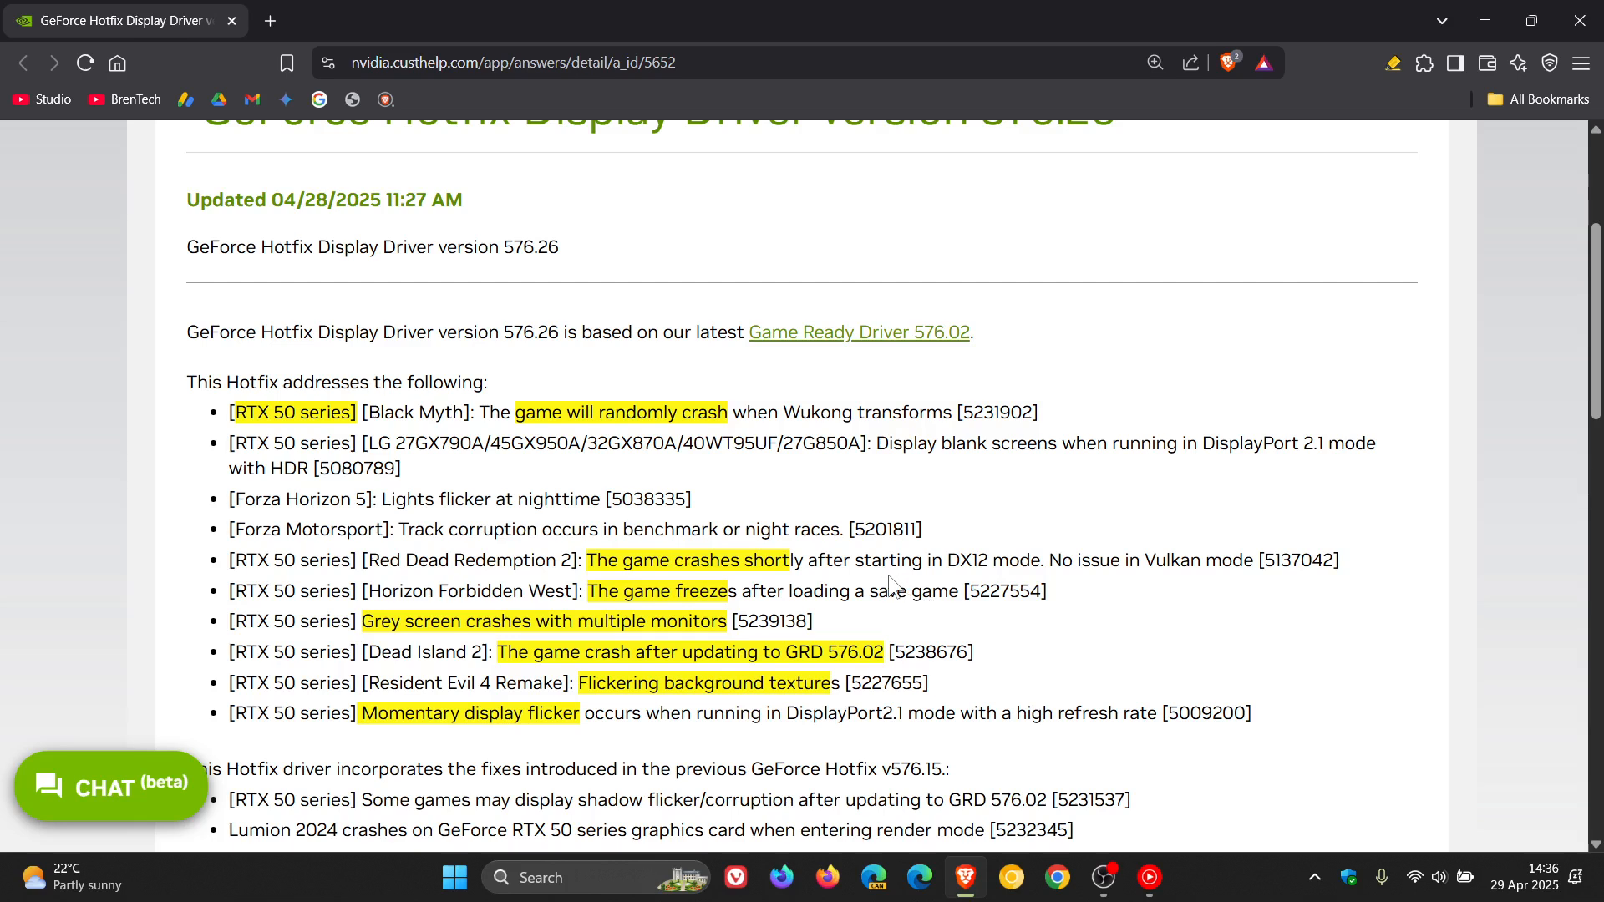
mouse_move(1085, 597)
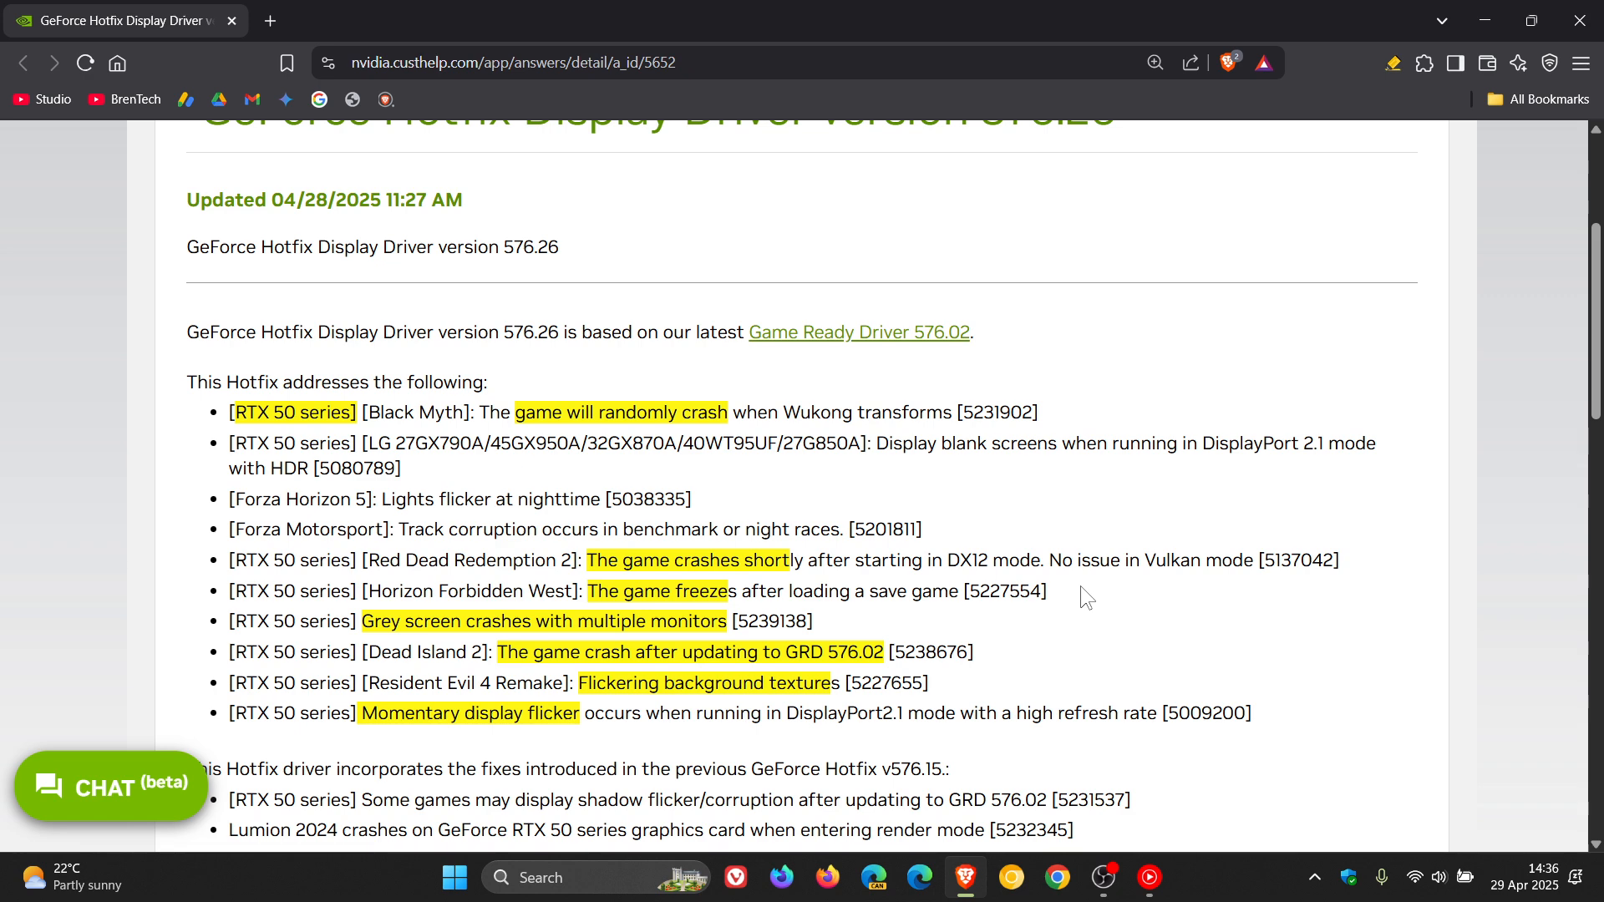
mouse_move(904, 625)
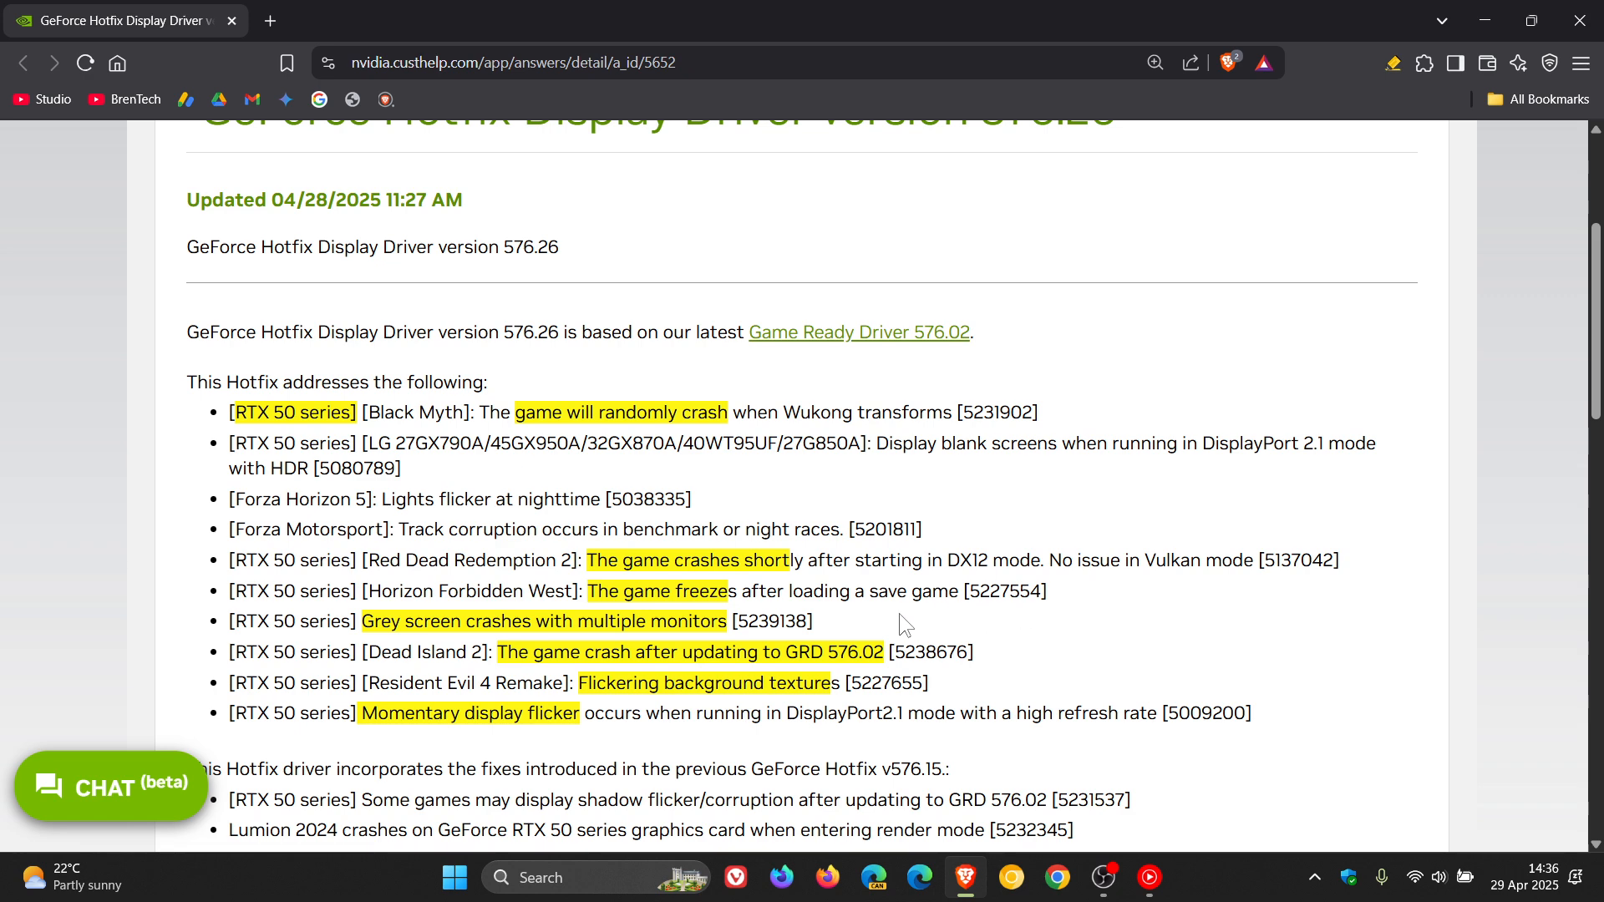
mouse_move(847, 622)
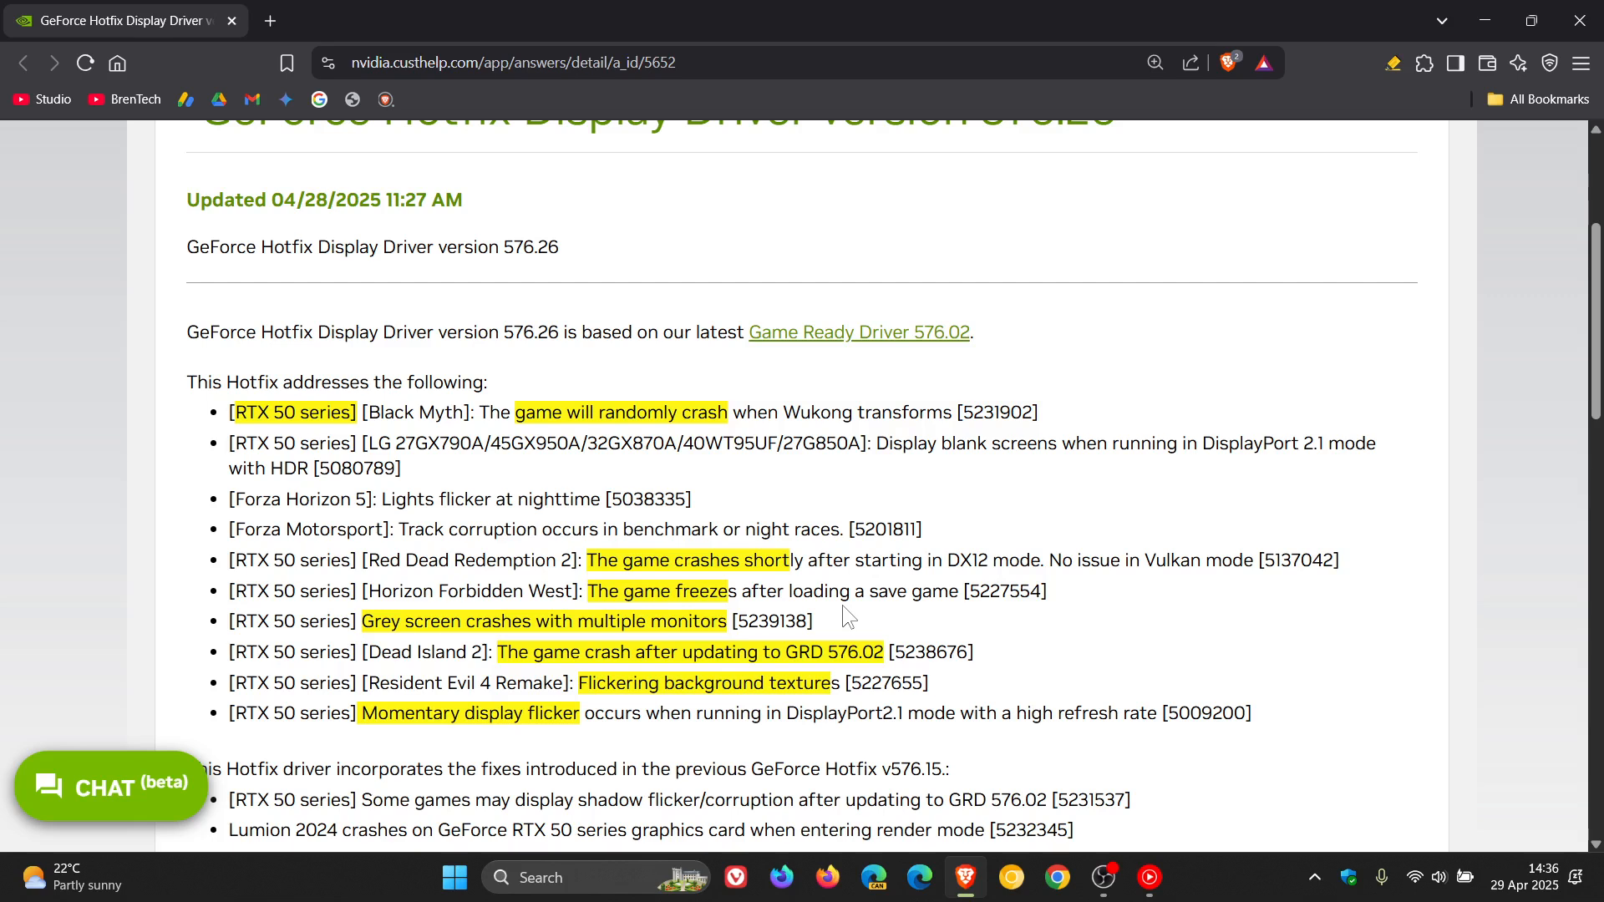
mouse_move(942, 655)
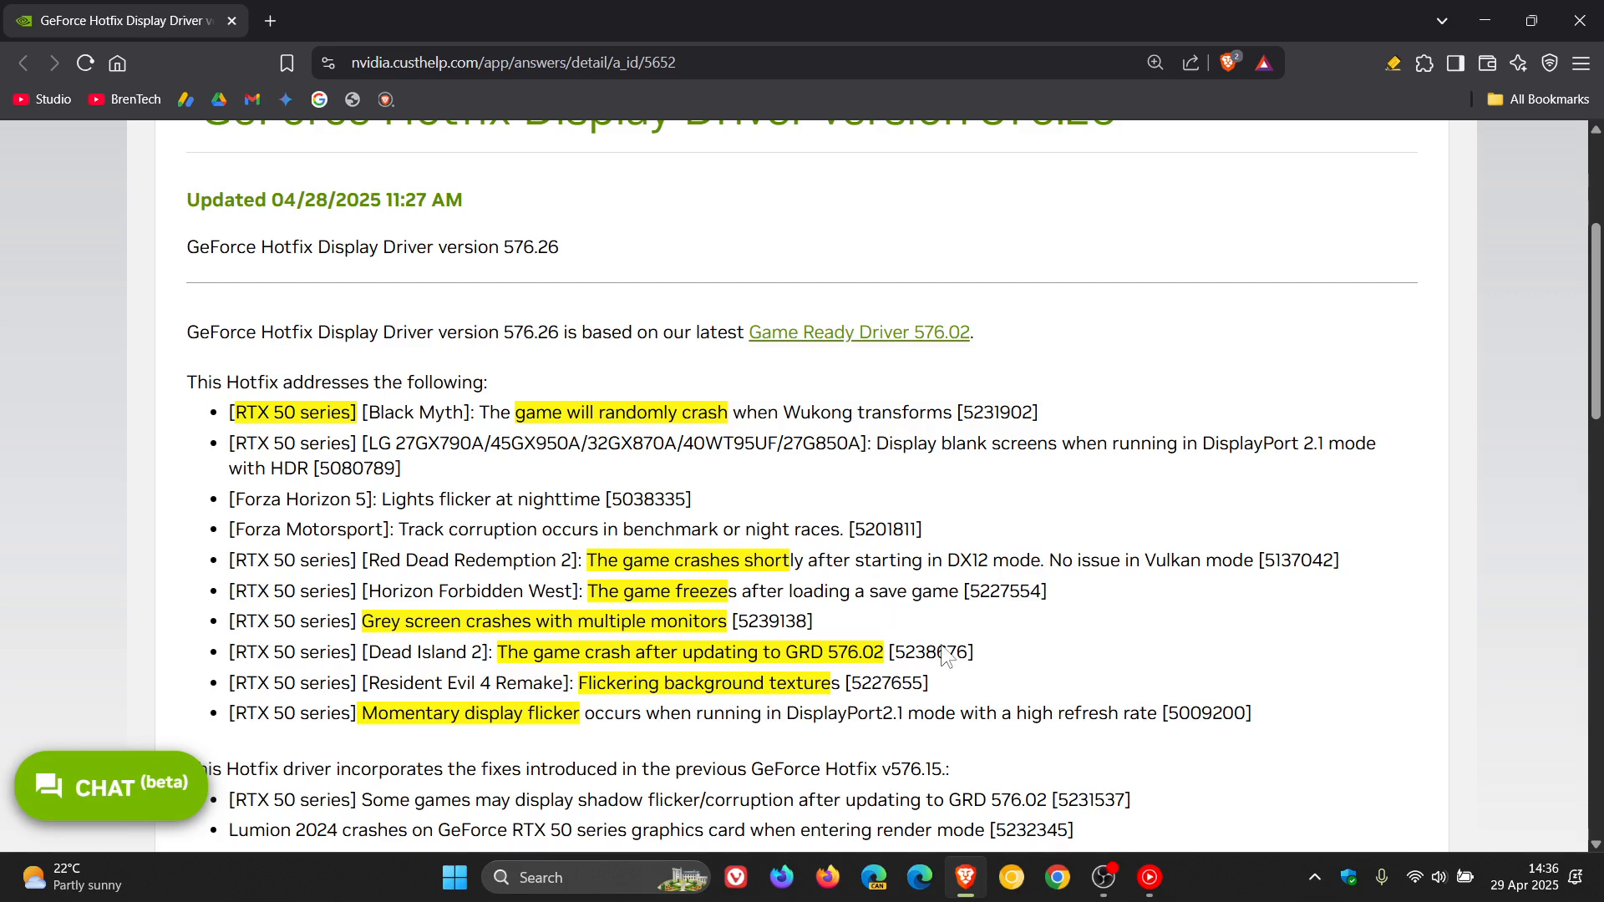
mouse_move(910, 641)
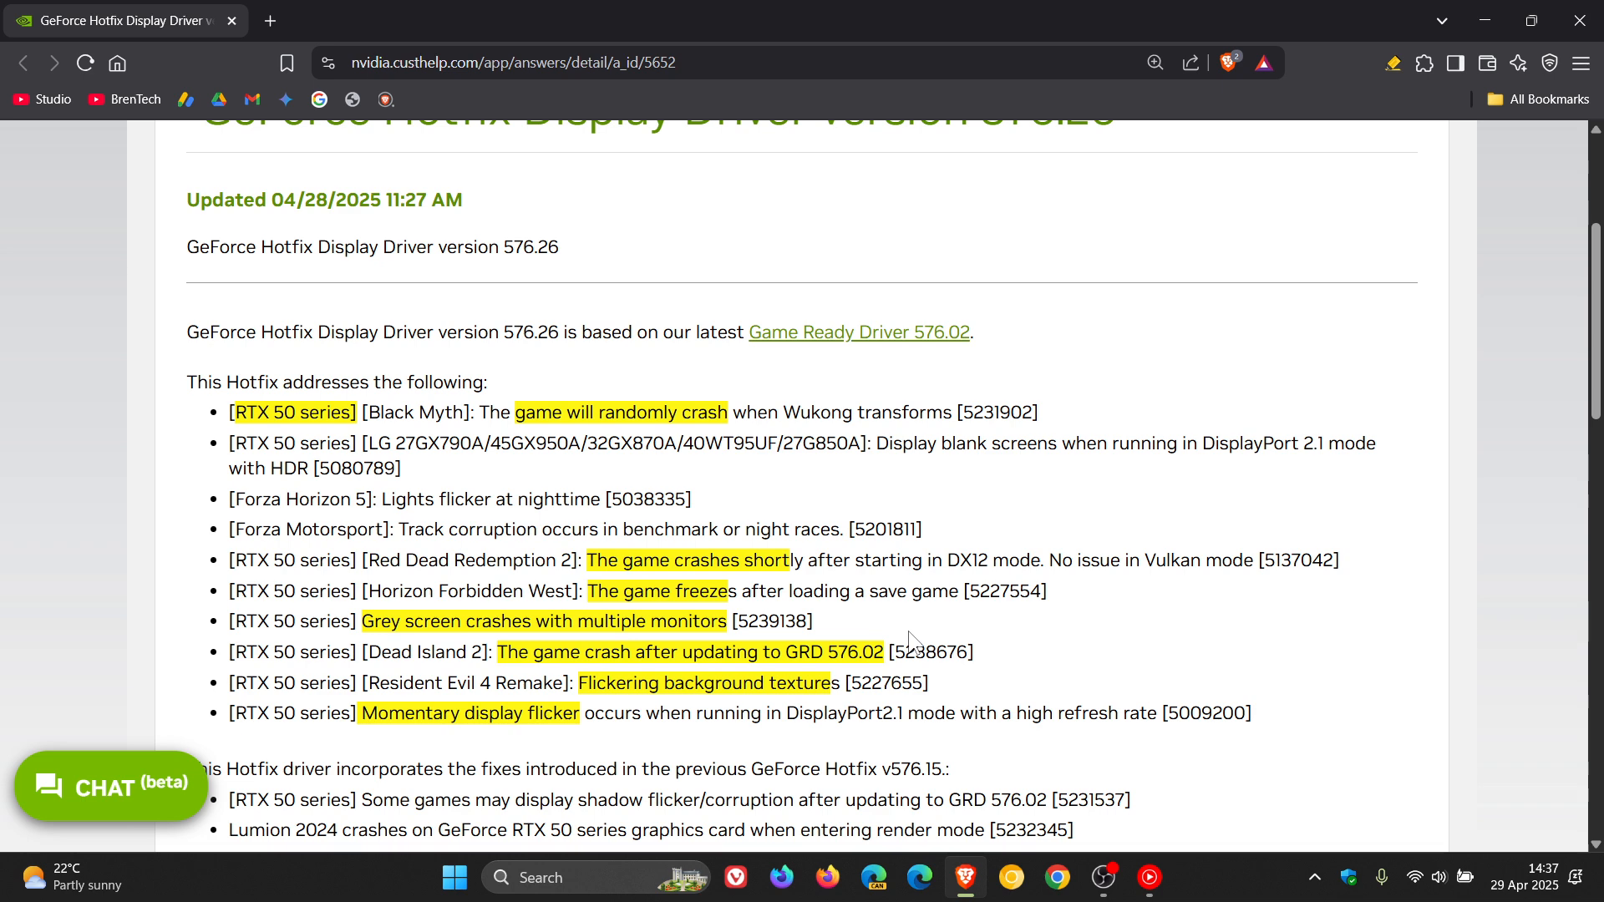
mouse_move(995, 655)
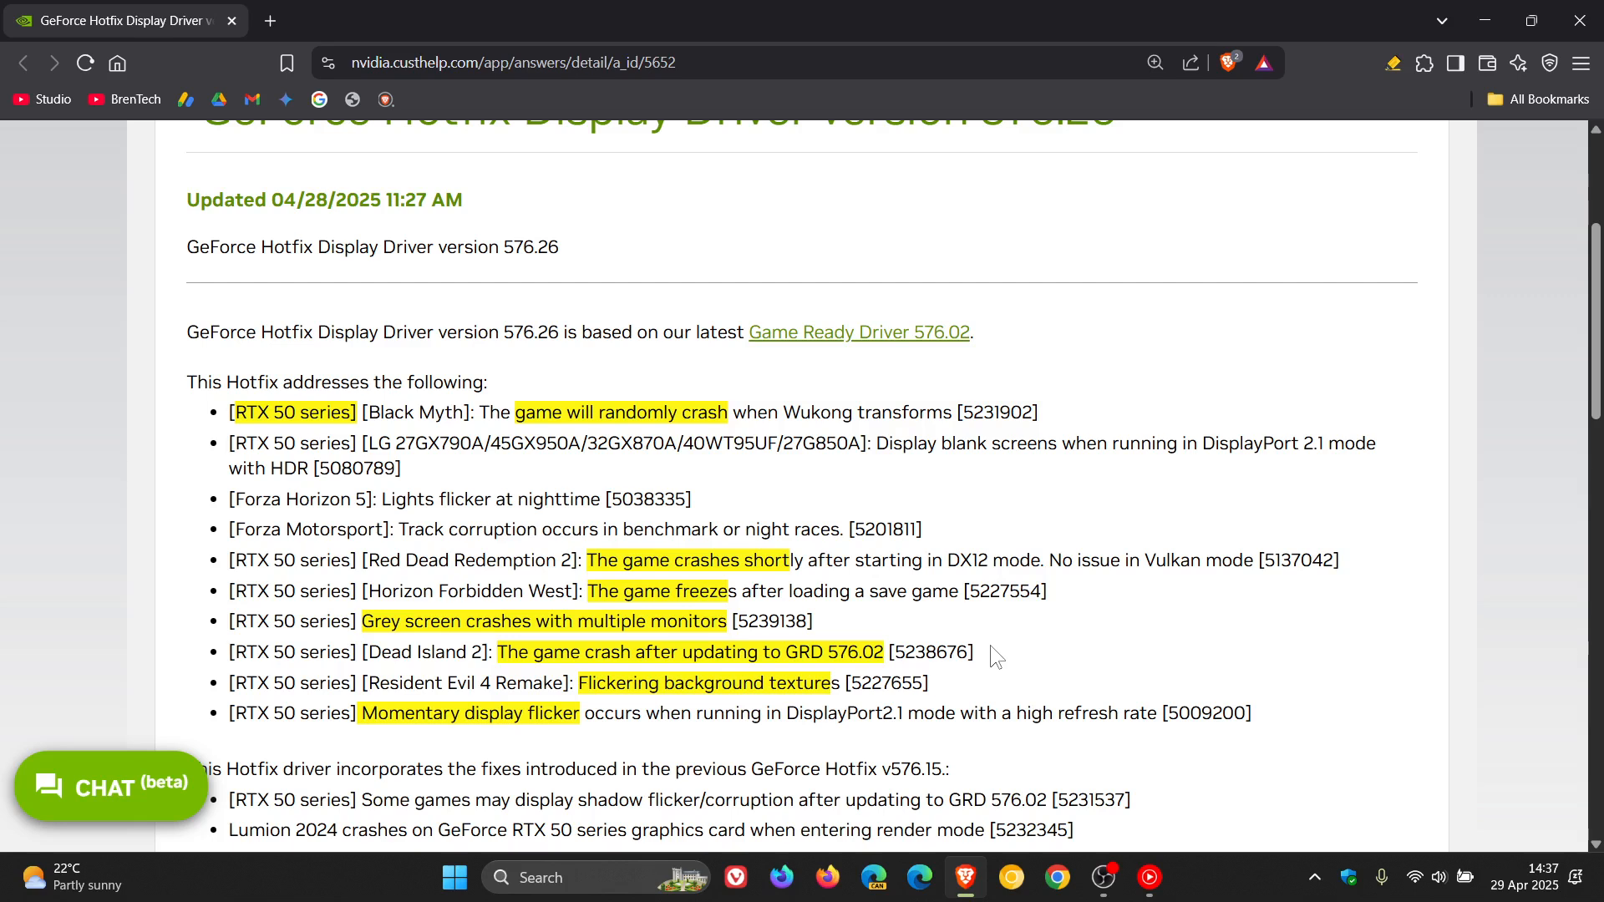
mouse_move(1059, 650)
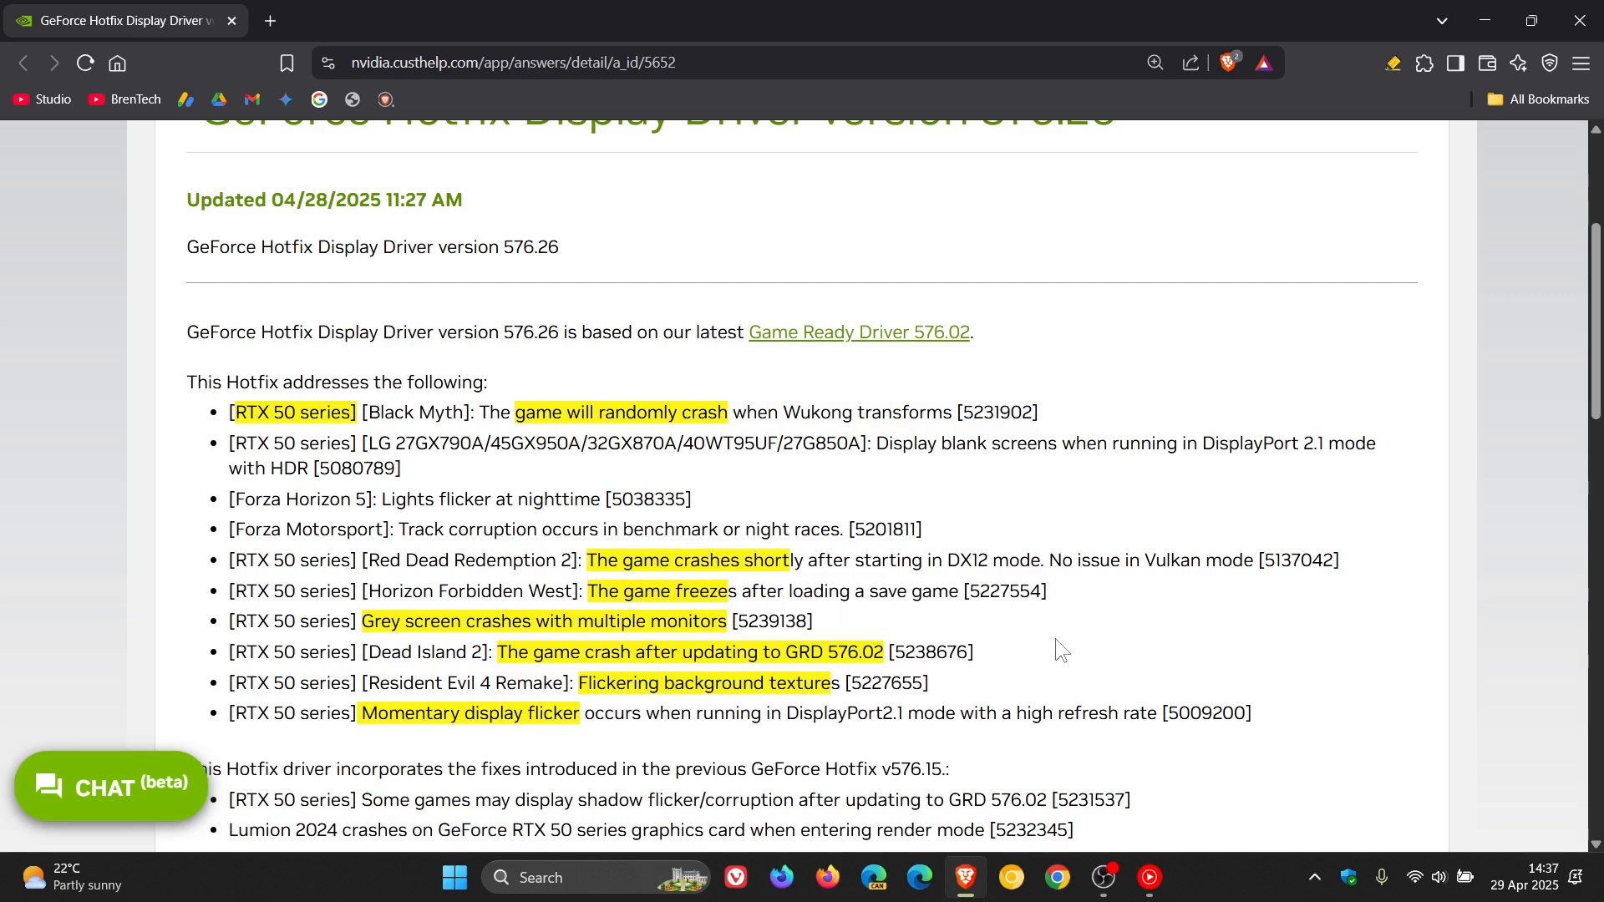
mouse_move(946, 690)
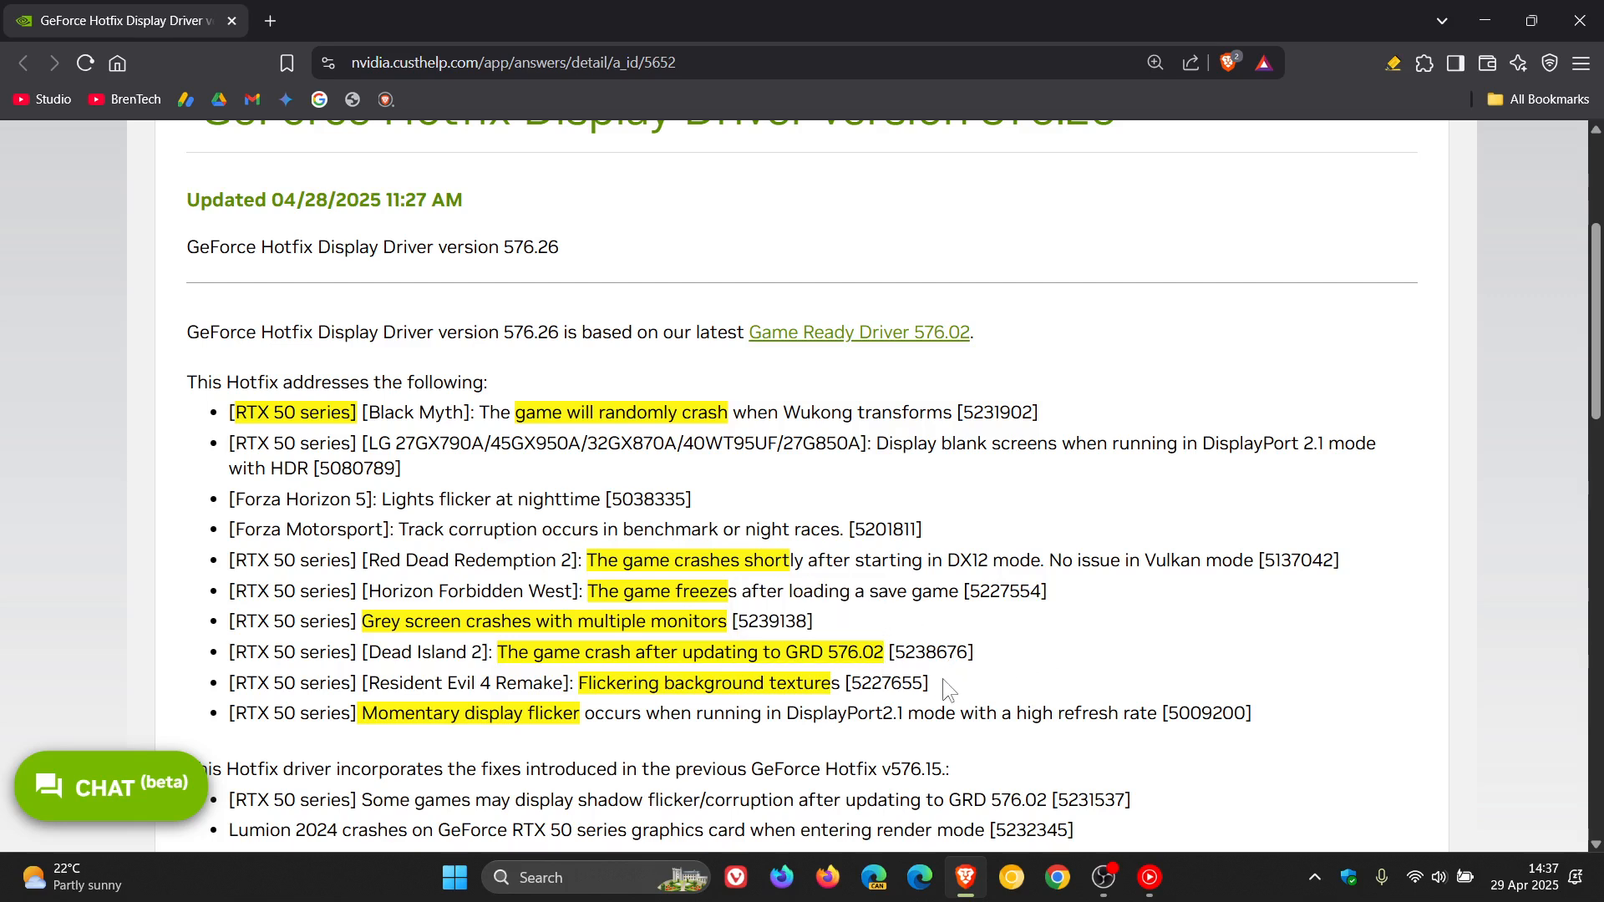
mouse_move(968, 683)
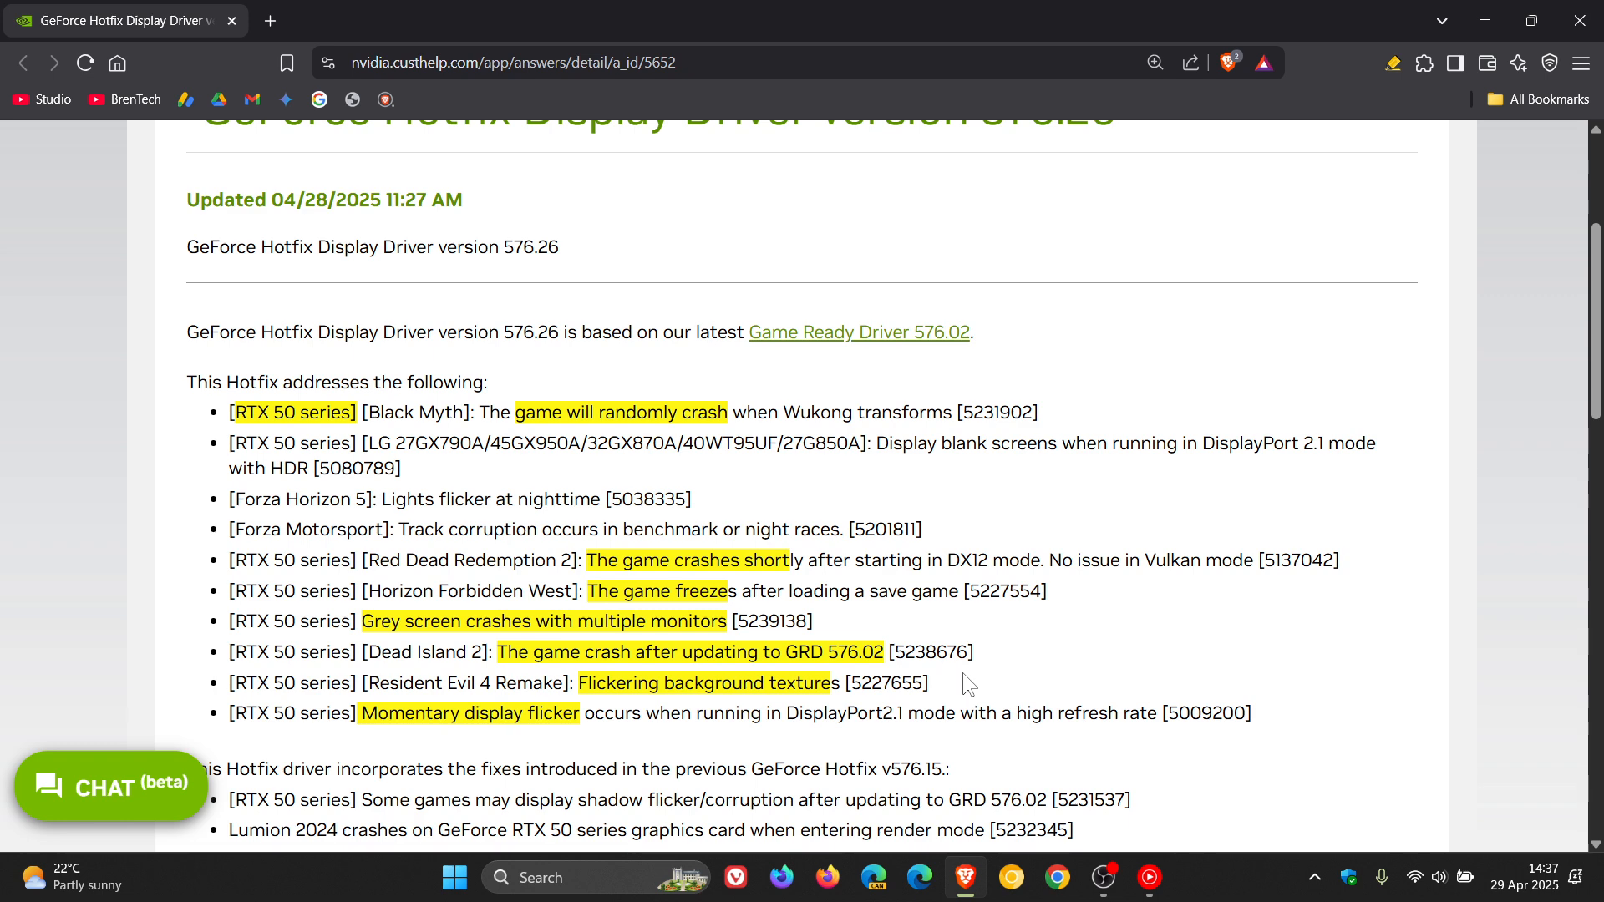
mouse_move(1001, 673)
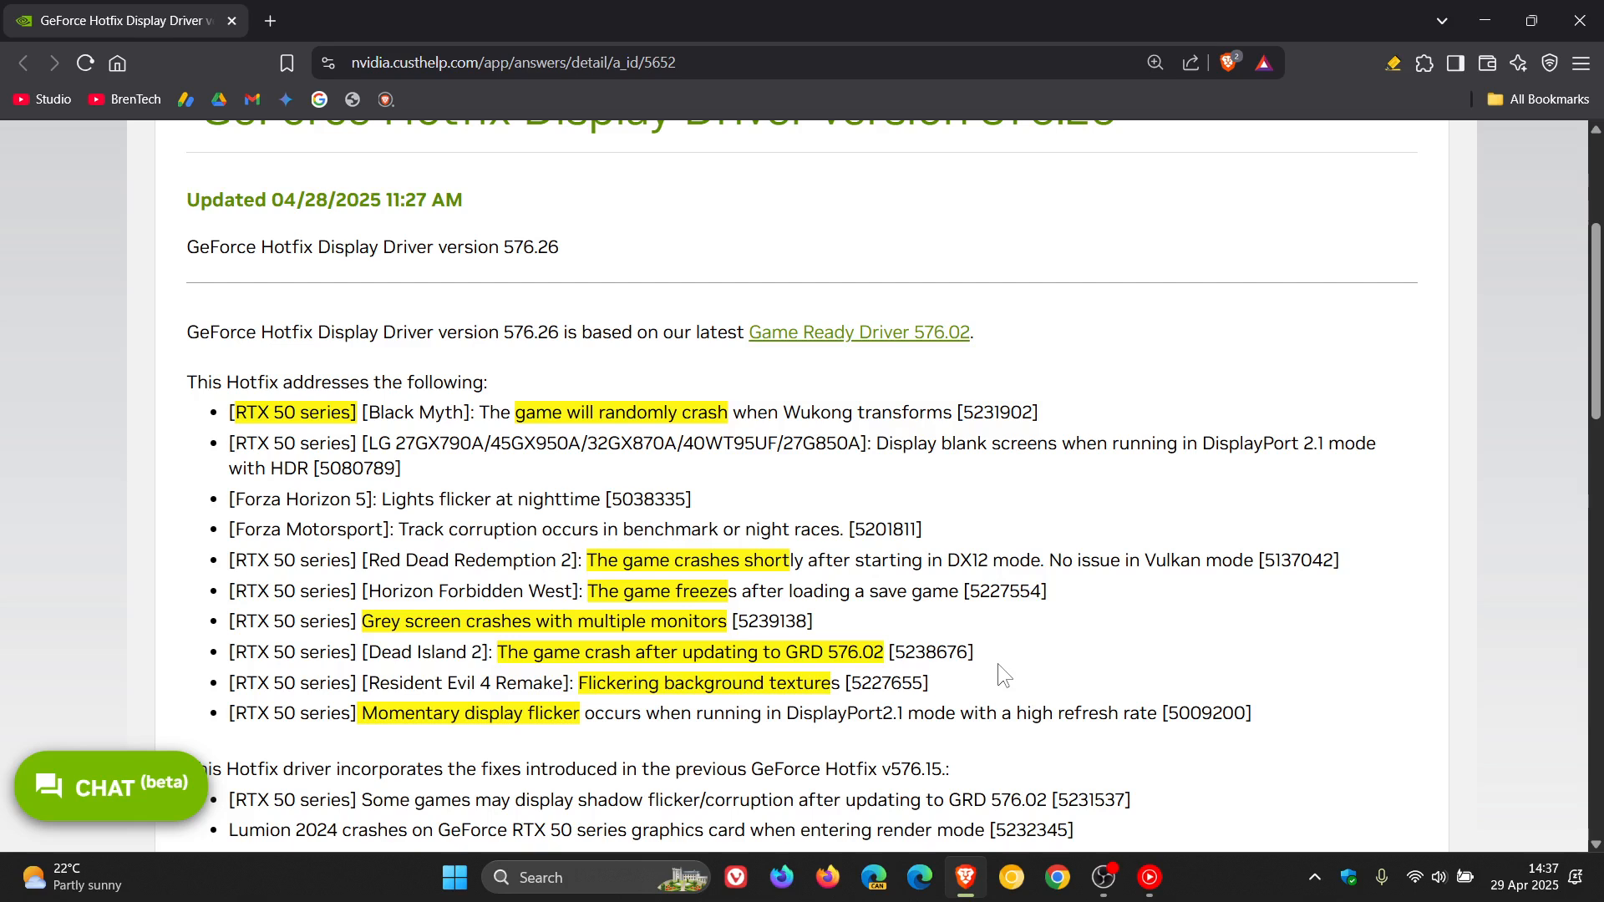
mouse_move(1123, 677)
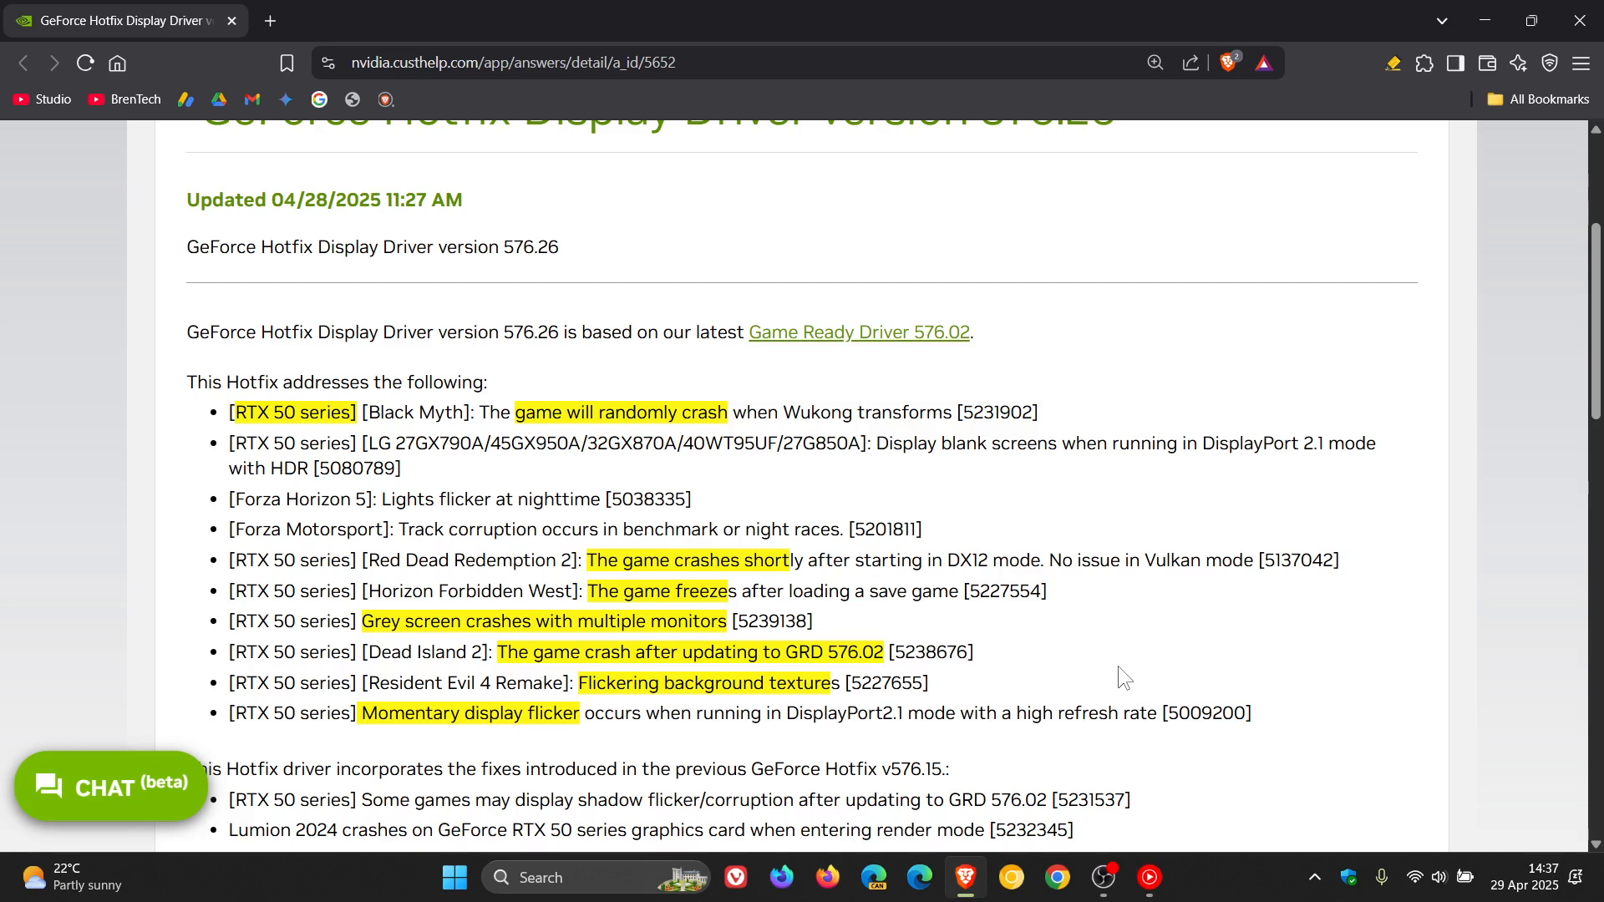
mouse_move(1216, 508)
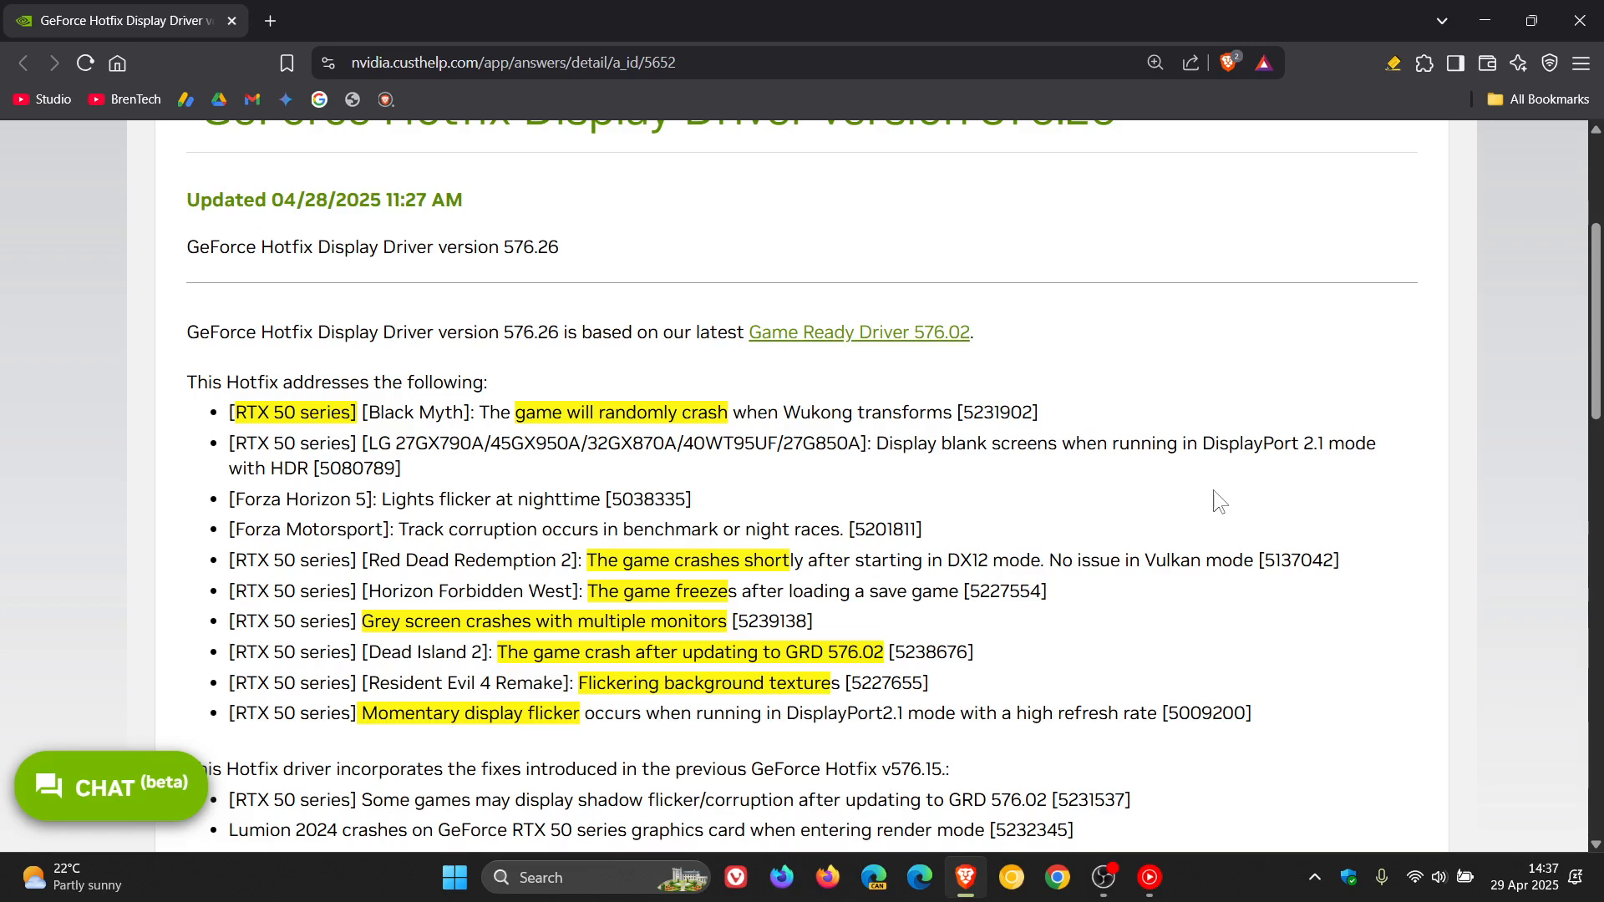
mouse_move(468, 379)
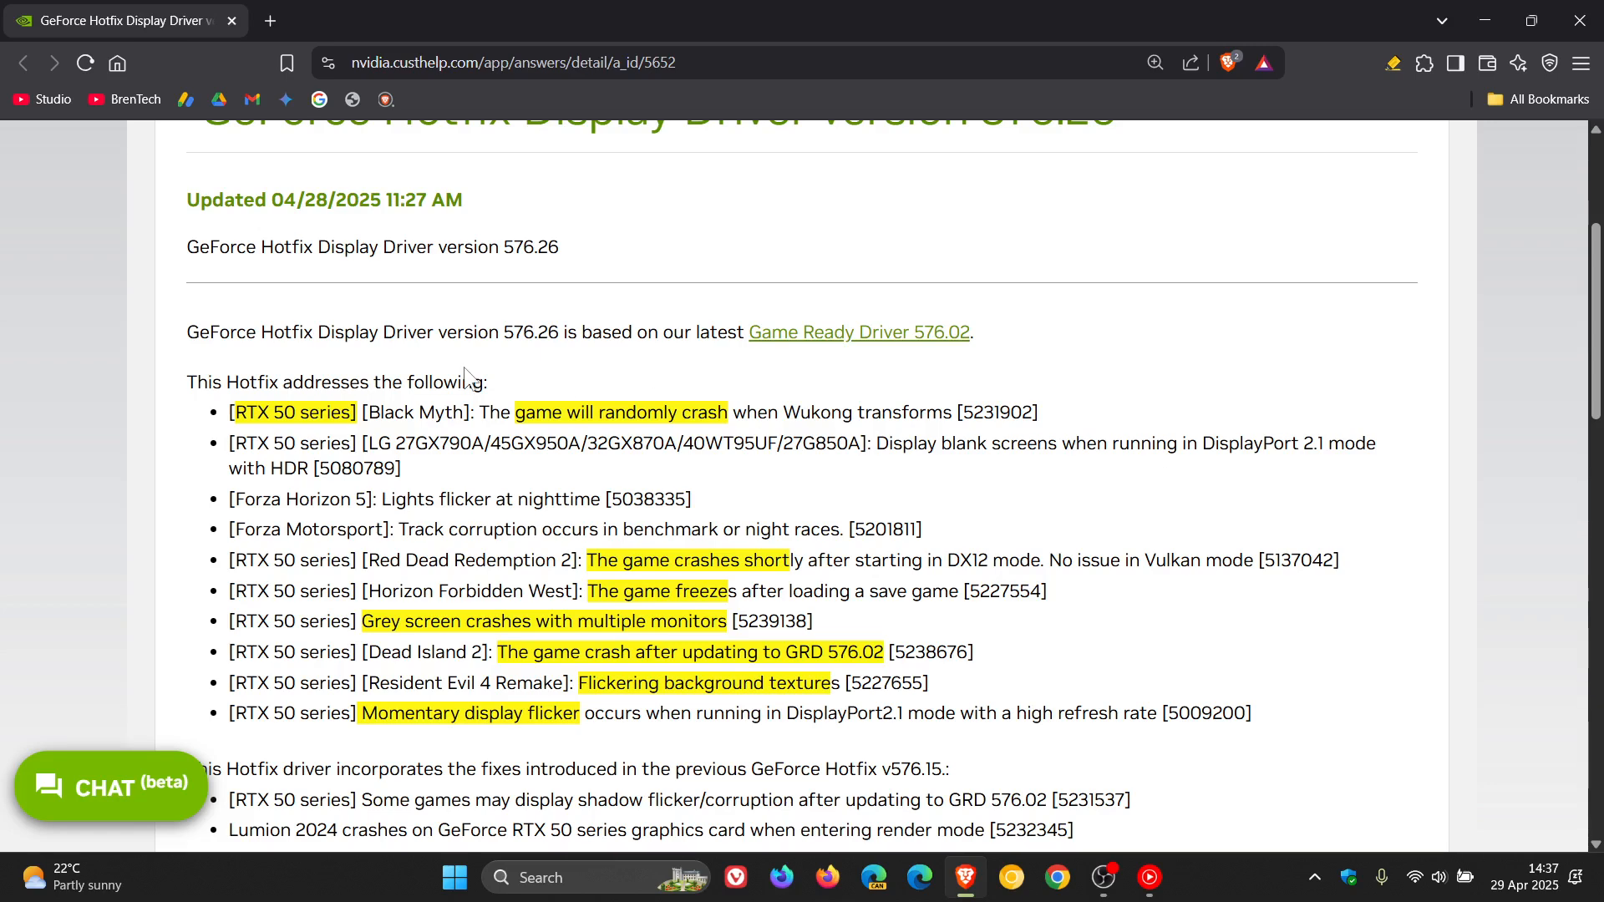
mouse_move(1206, 500)
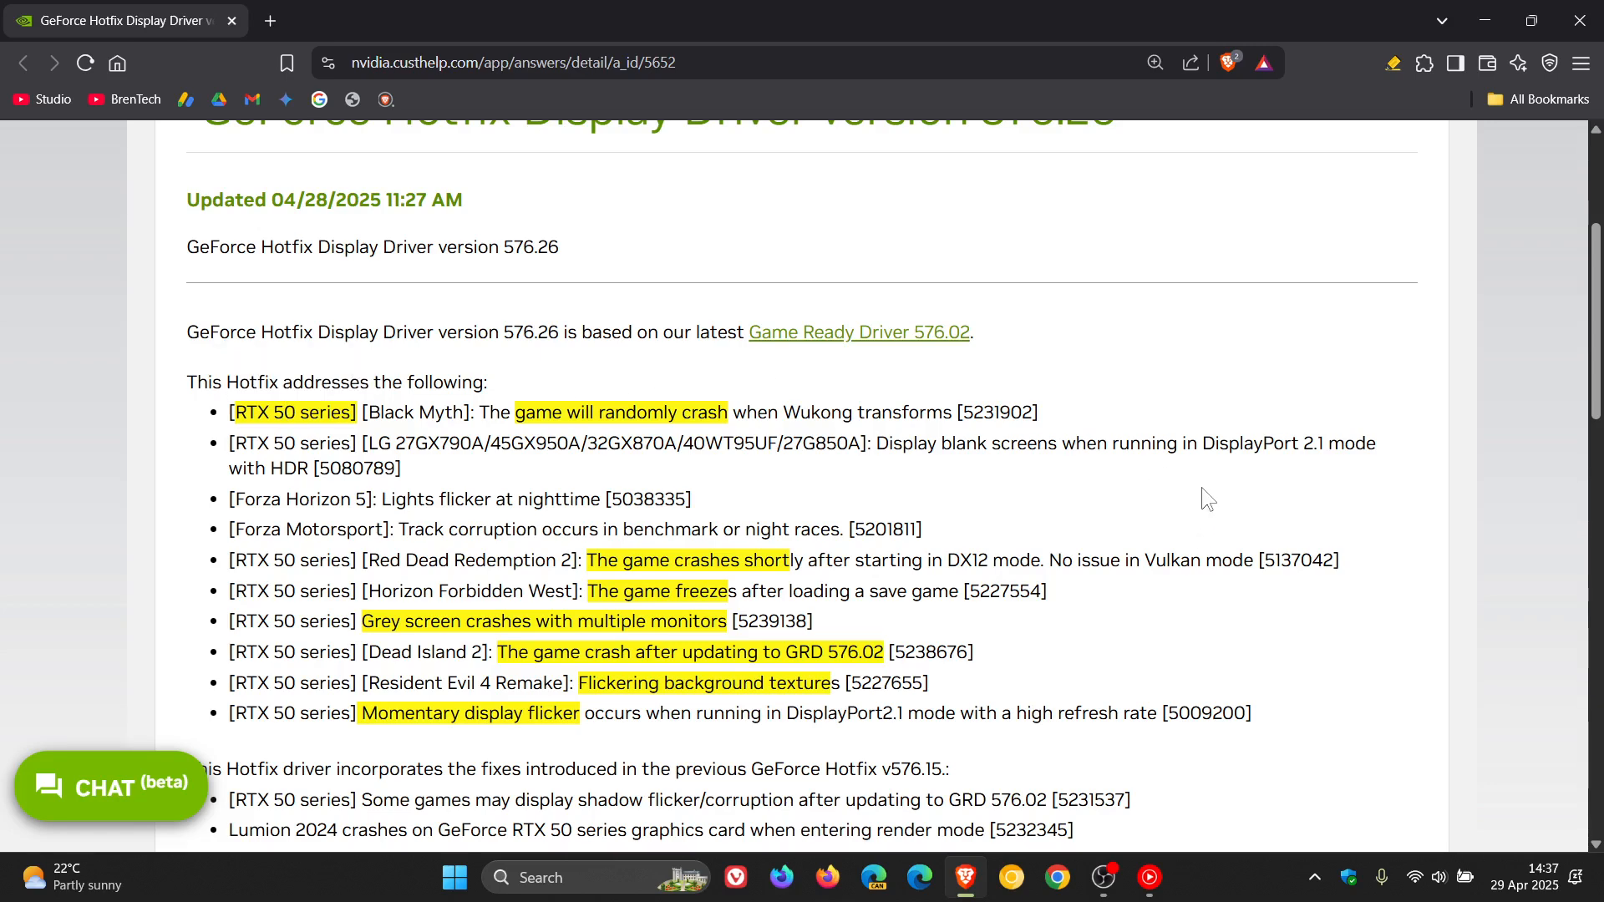
- Scroll to and select the sentence introducing fixes carried over from Hotfix v576.15
scroll(down, 3)
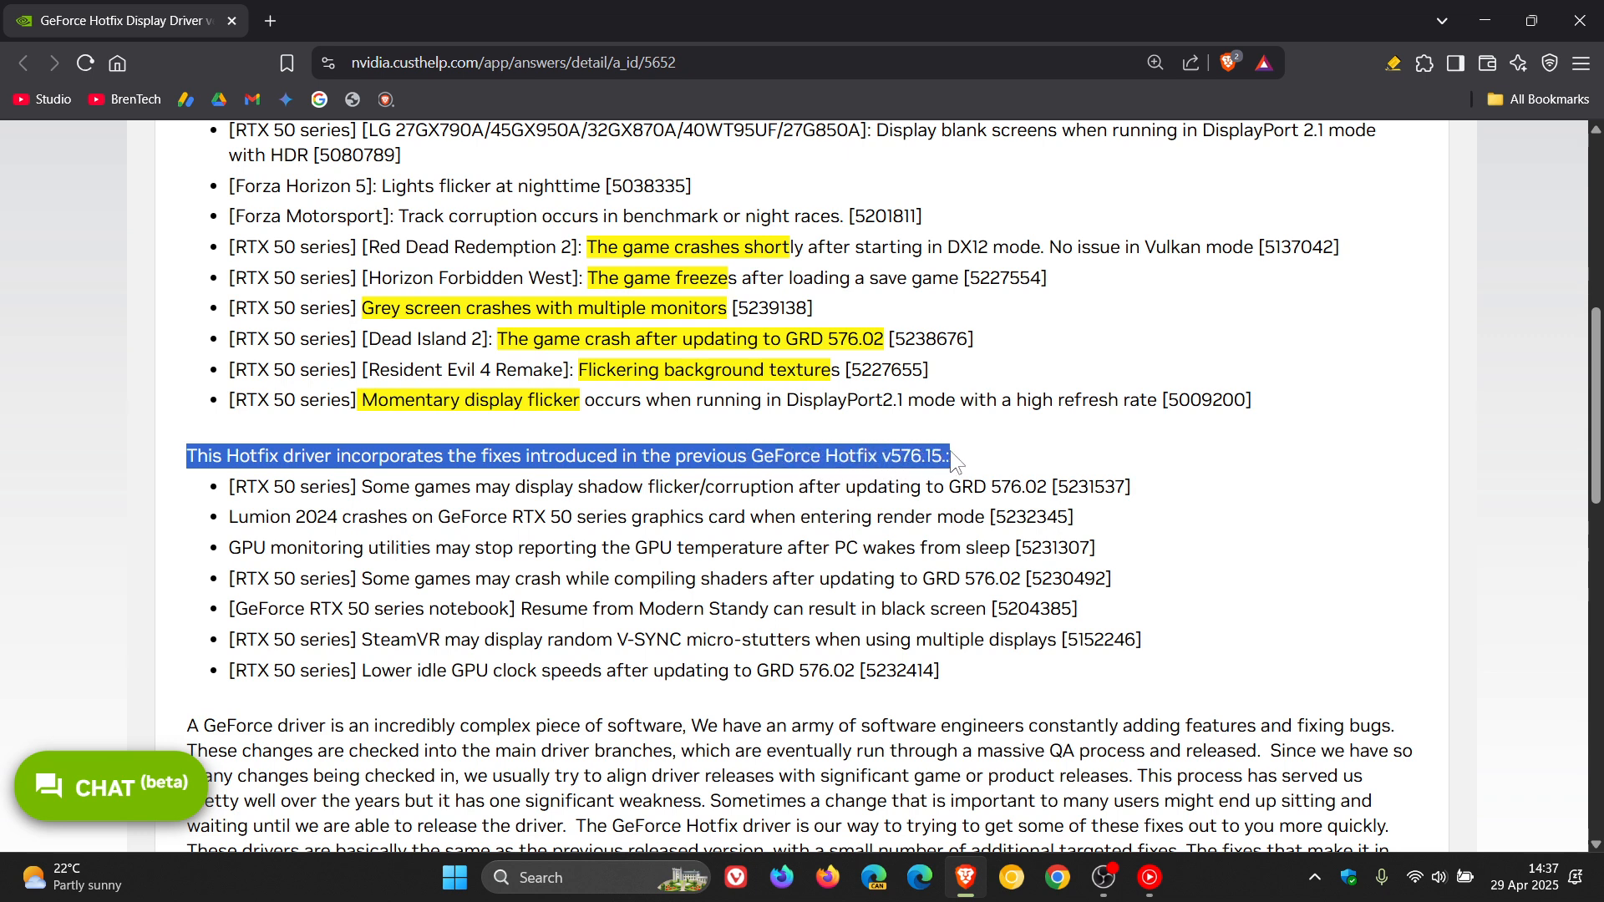
mouse_move(1068, 440)
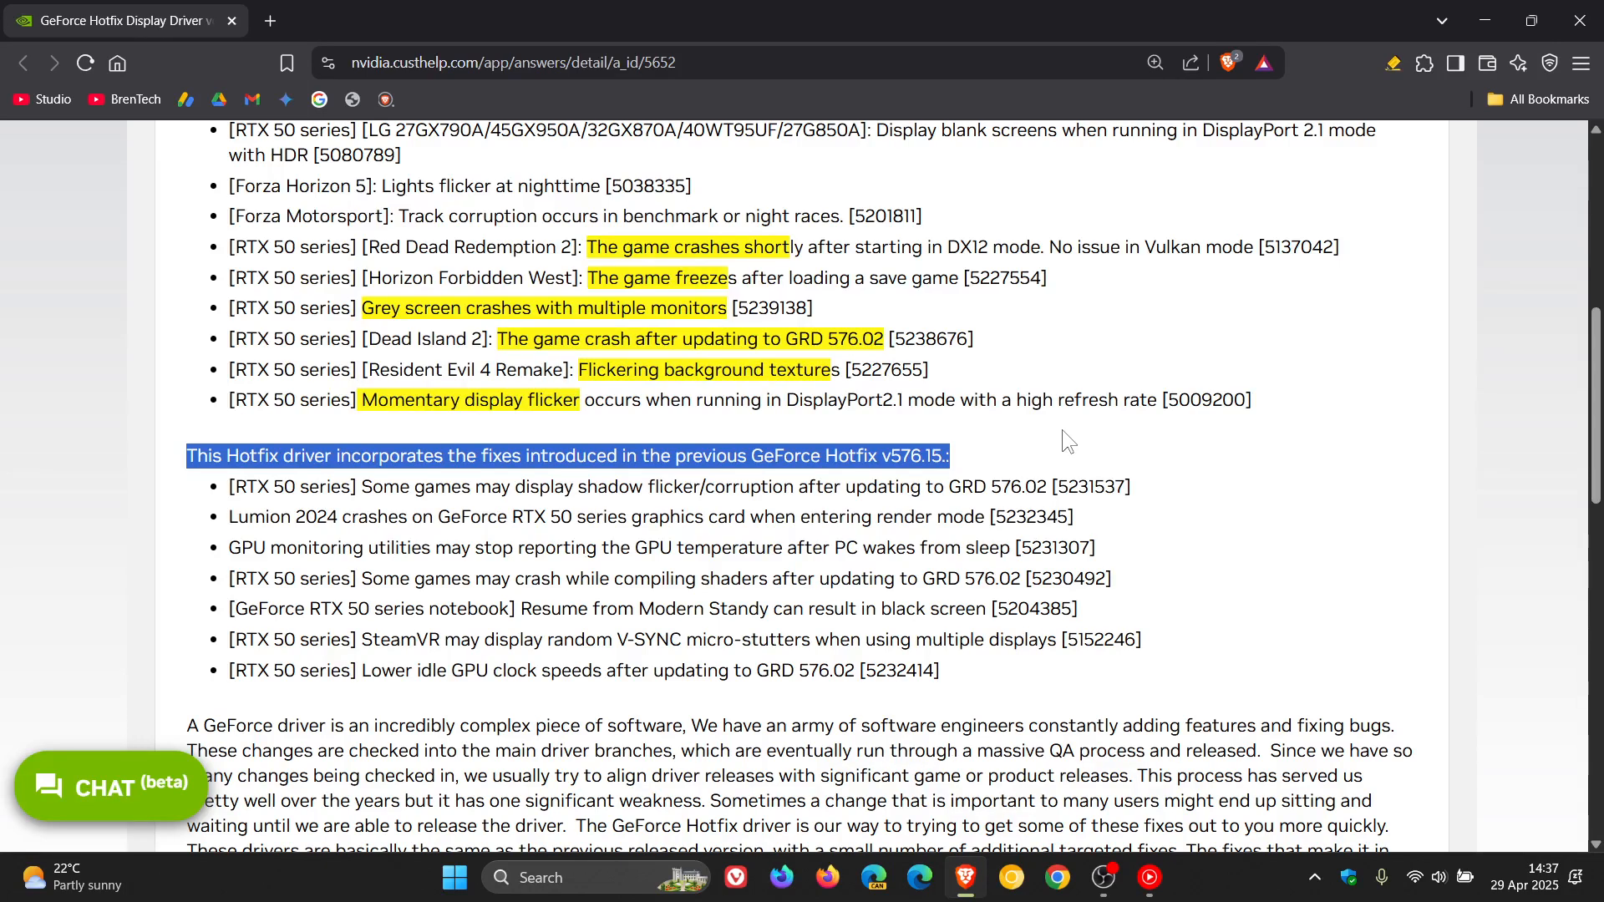
mouse_move(1183, 602)
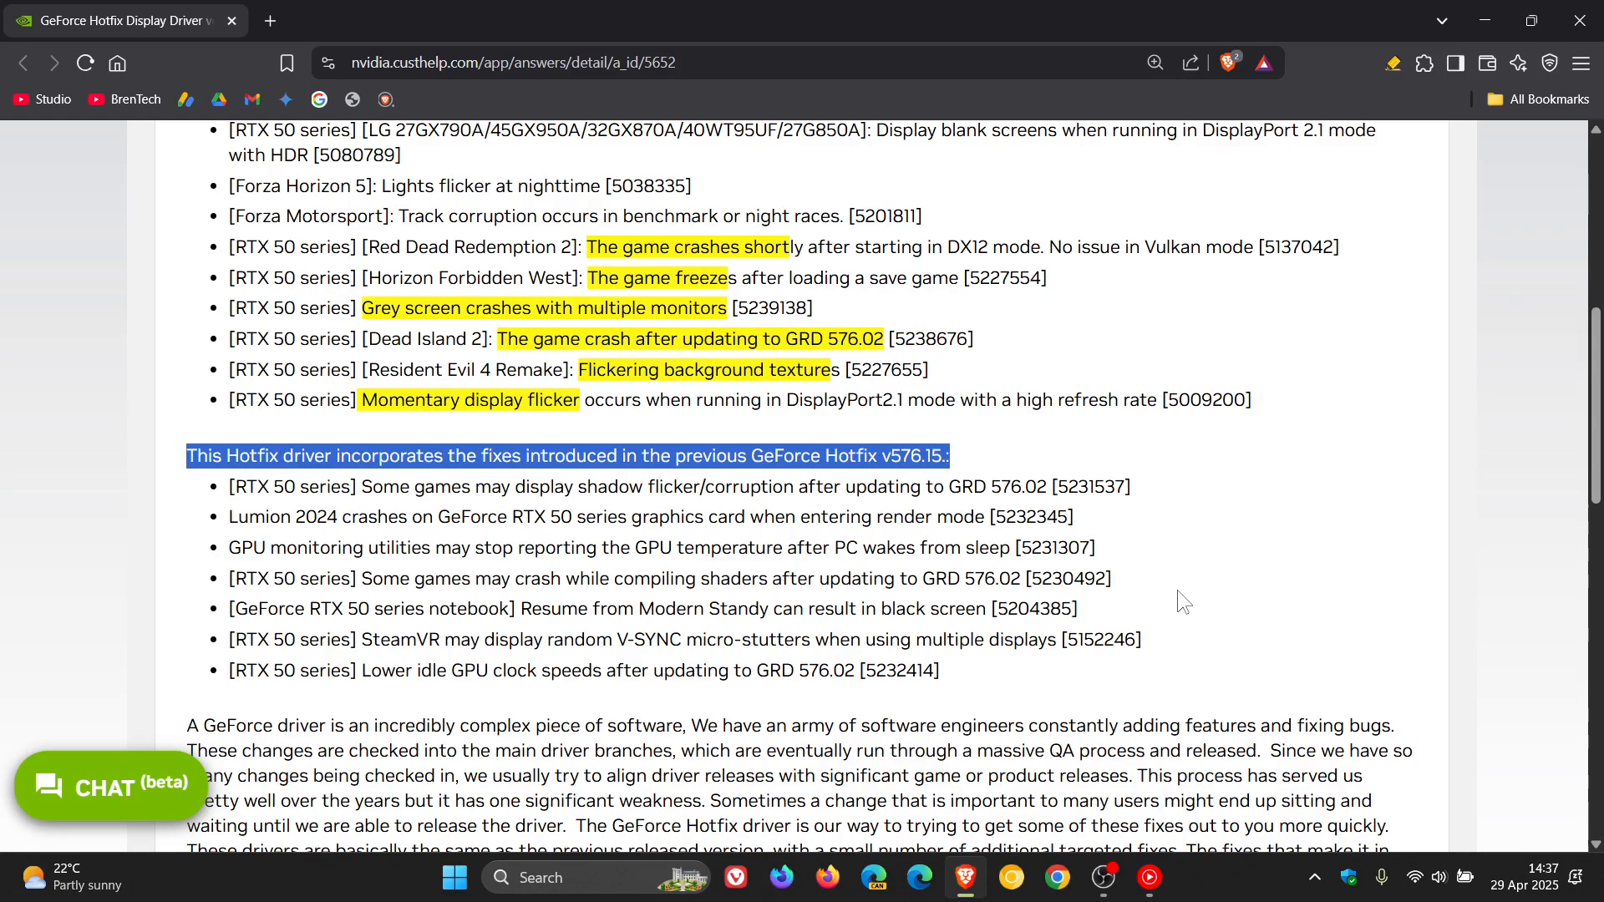
mouse_move(1279, 522)
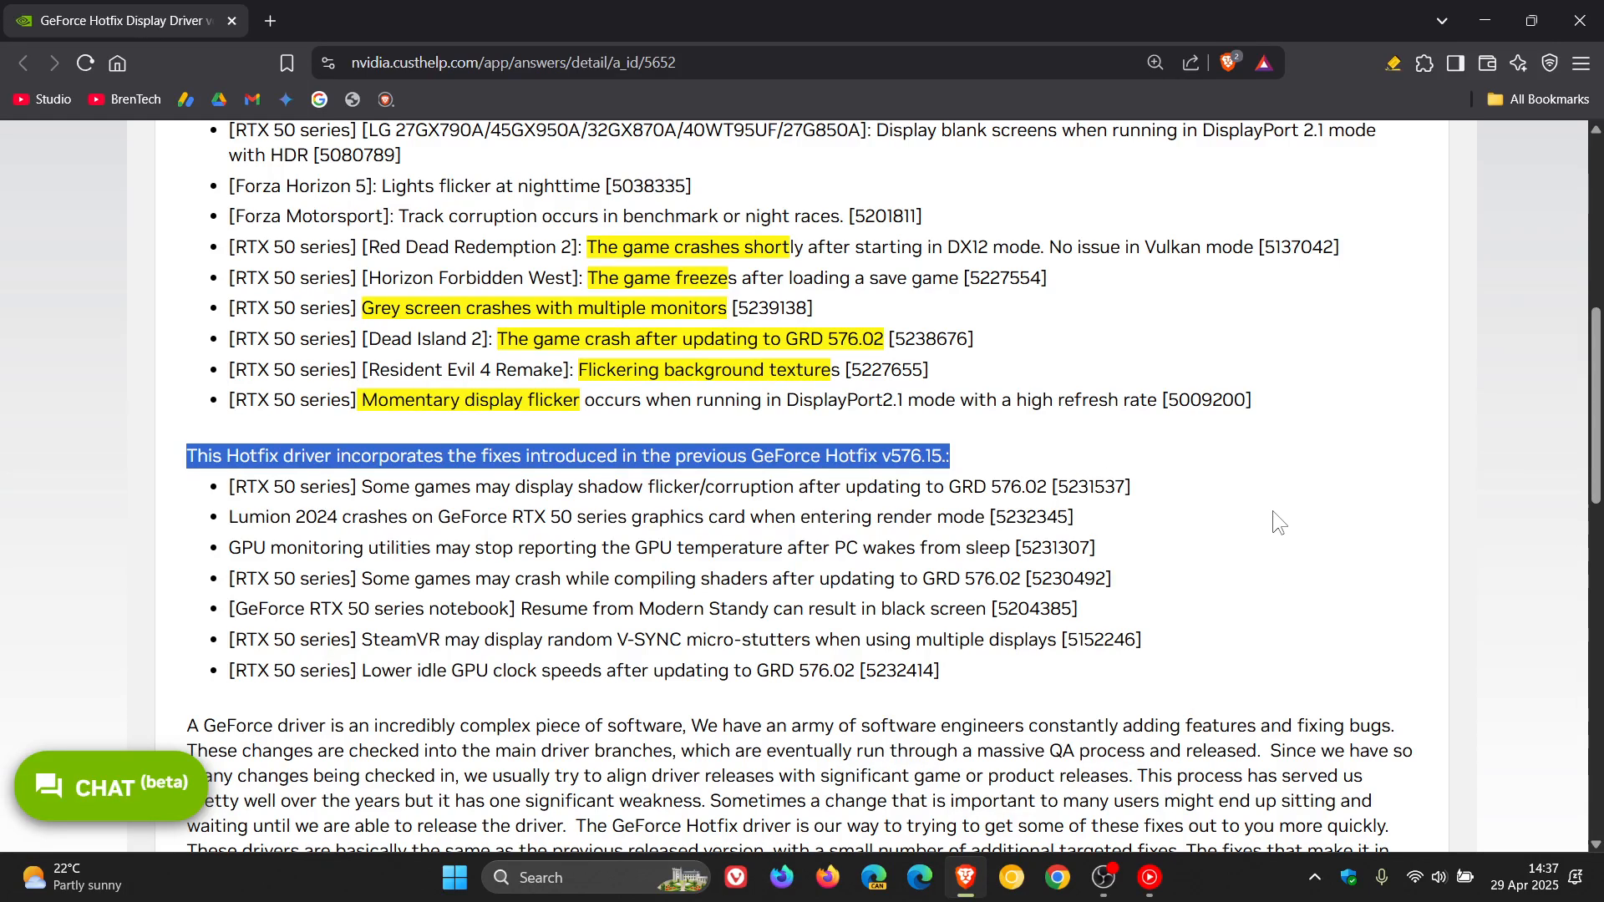
- Download the 576.26 hotfix installer for Windows 10/11 x64 via 'Click here' and save it to Downloads
scroll(down, 3)
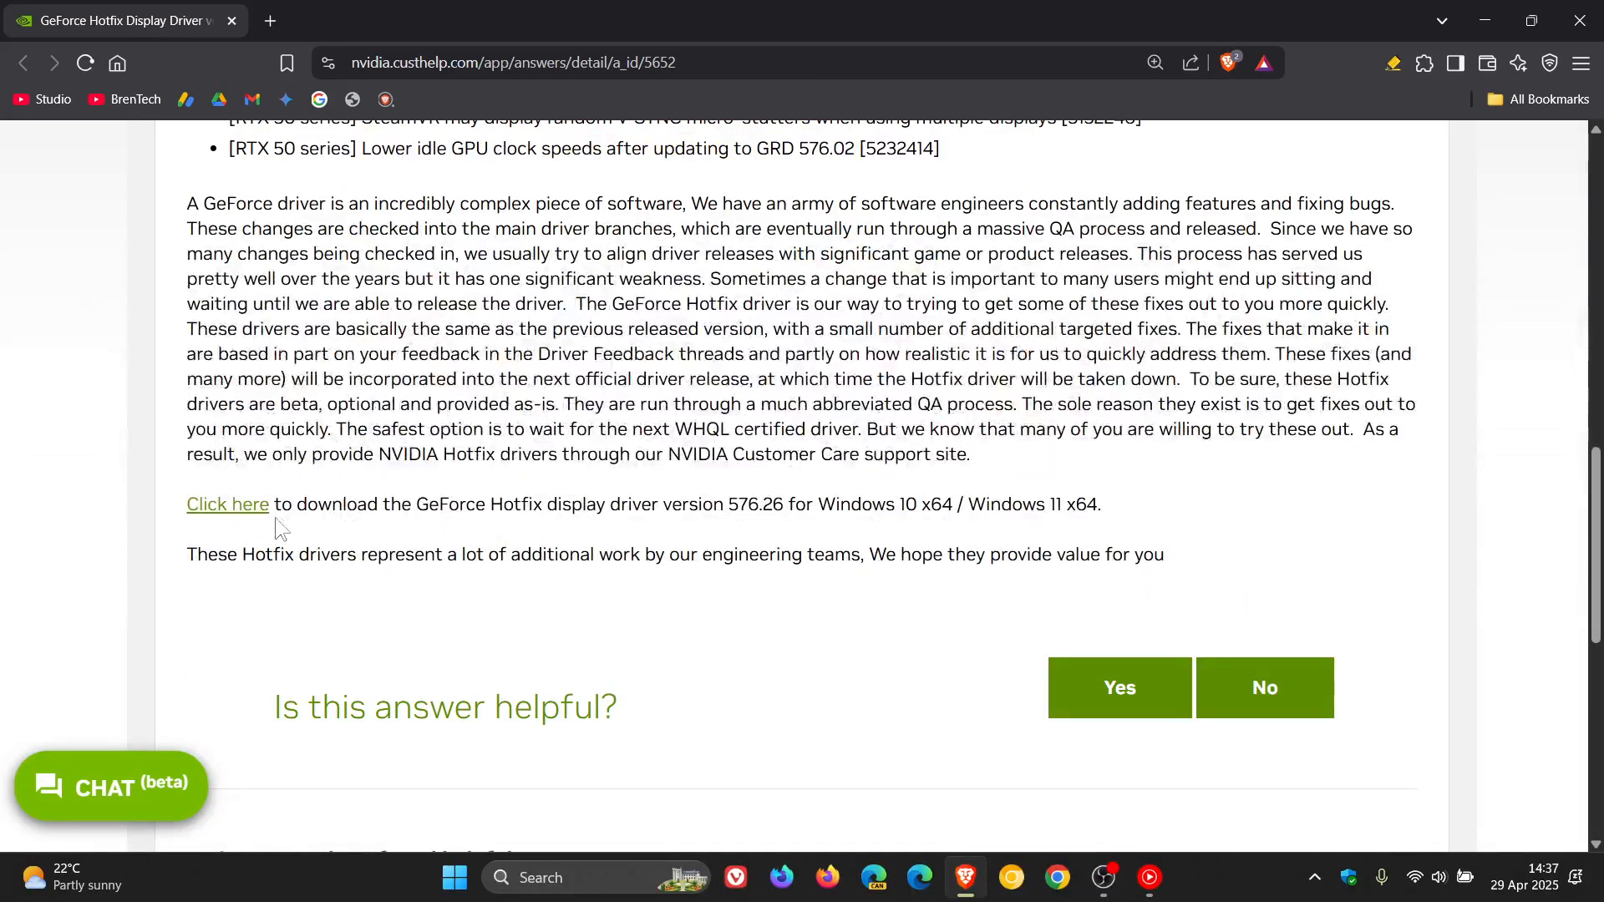
click(227, 503)
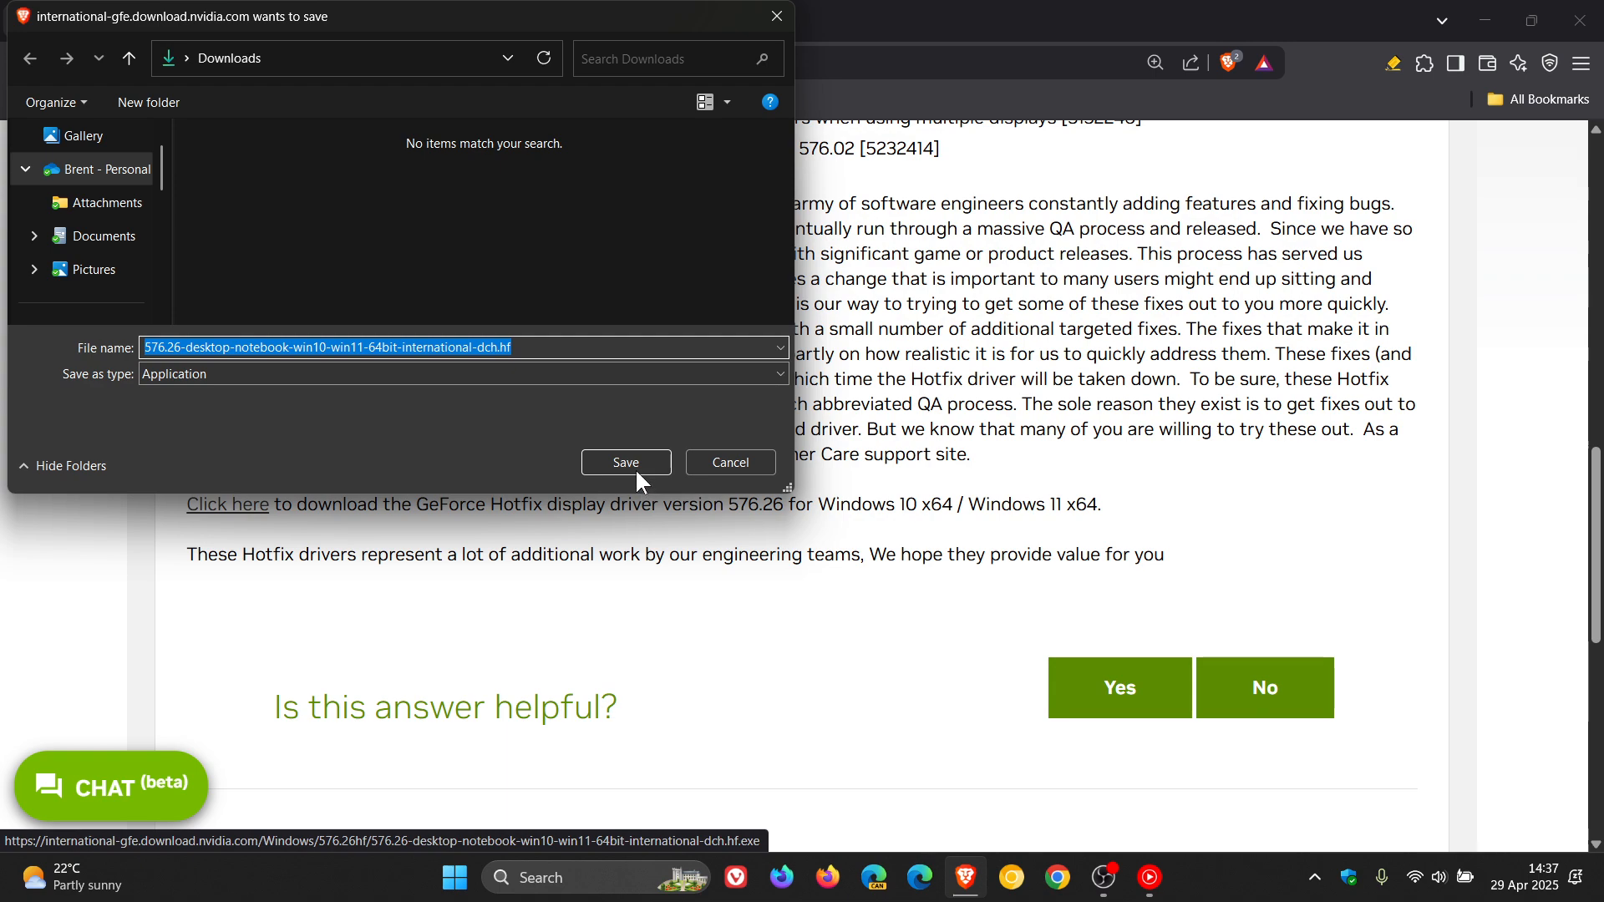
click(625, 463)
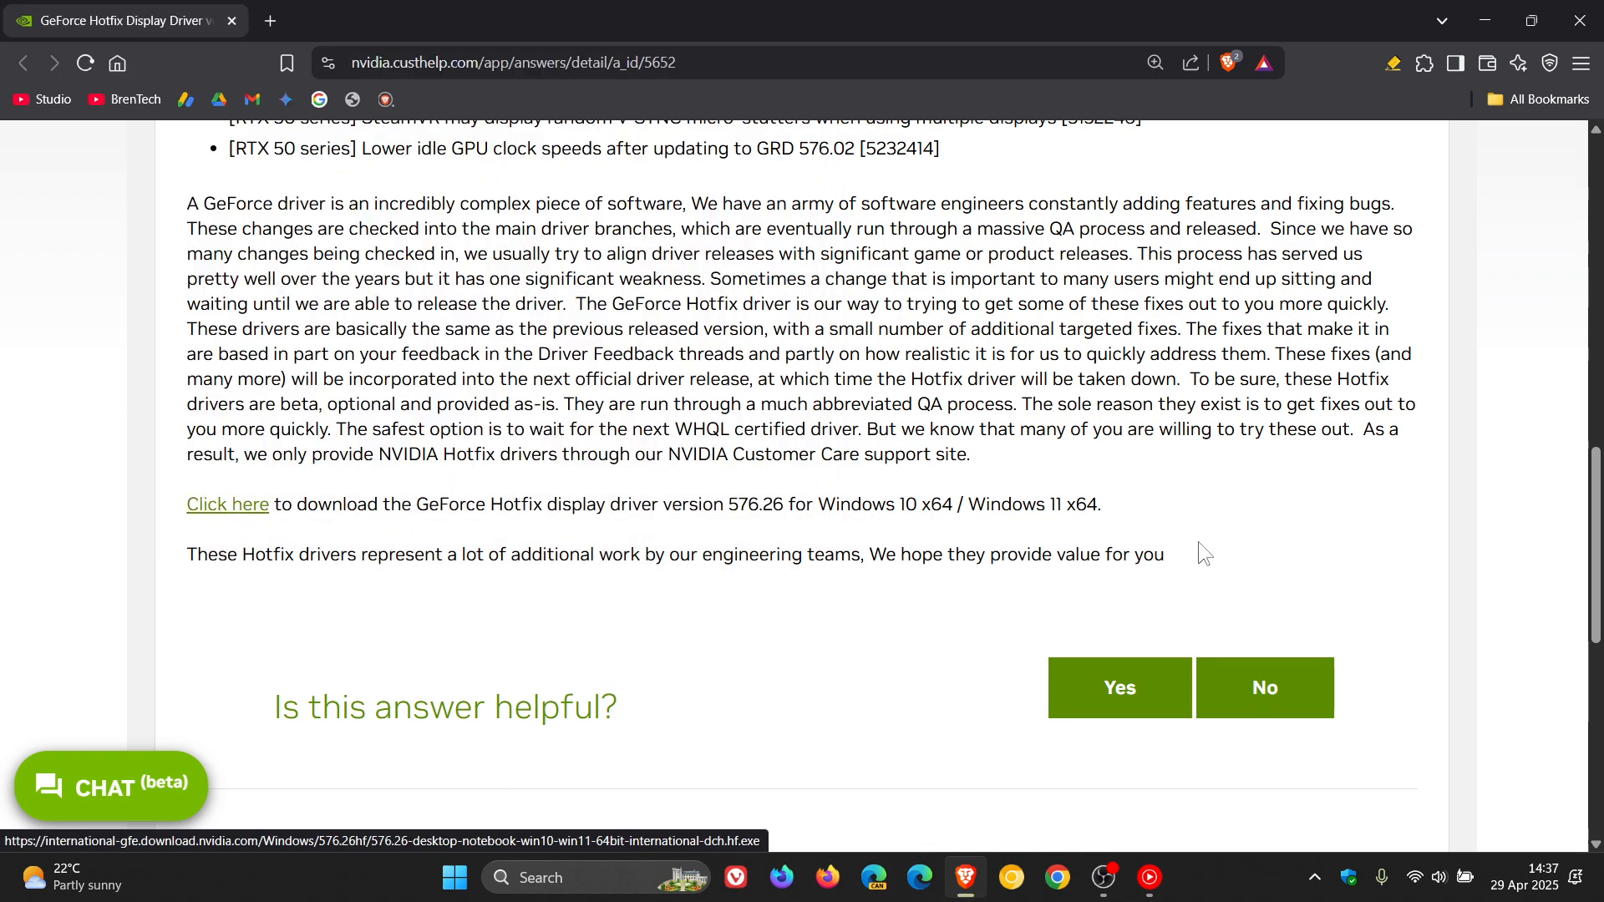
scroll(up, 3)
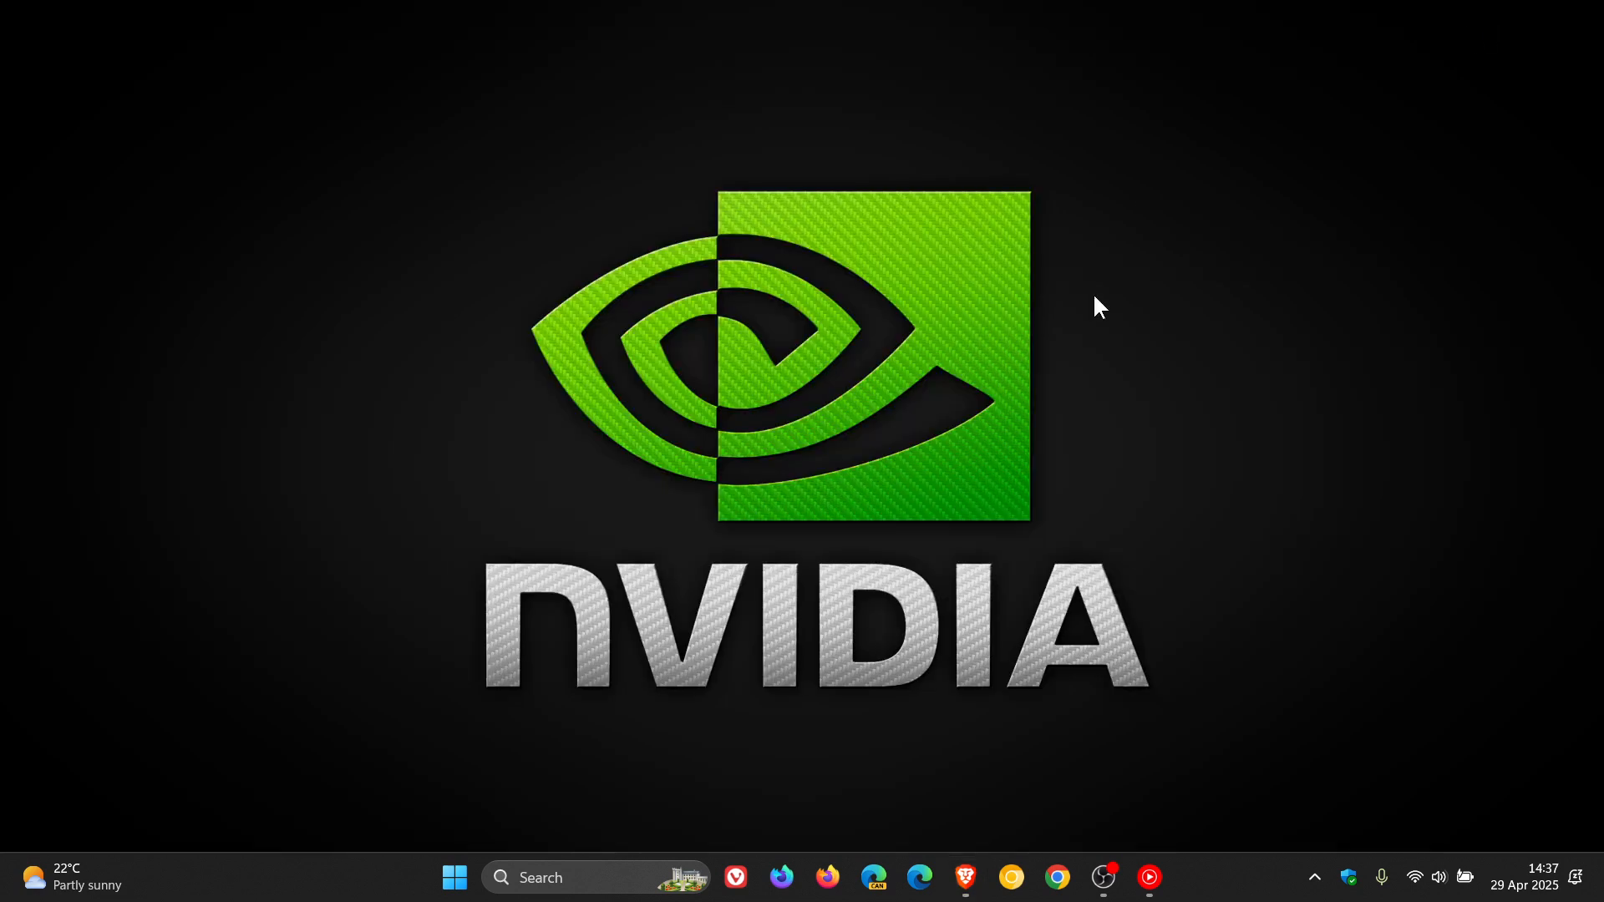
mouse_move(1056, 289)
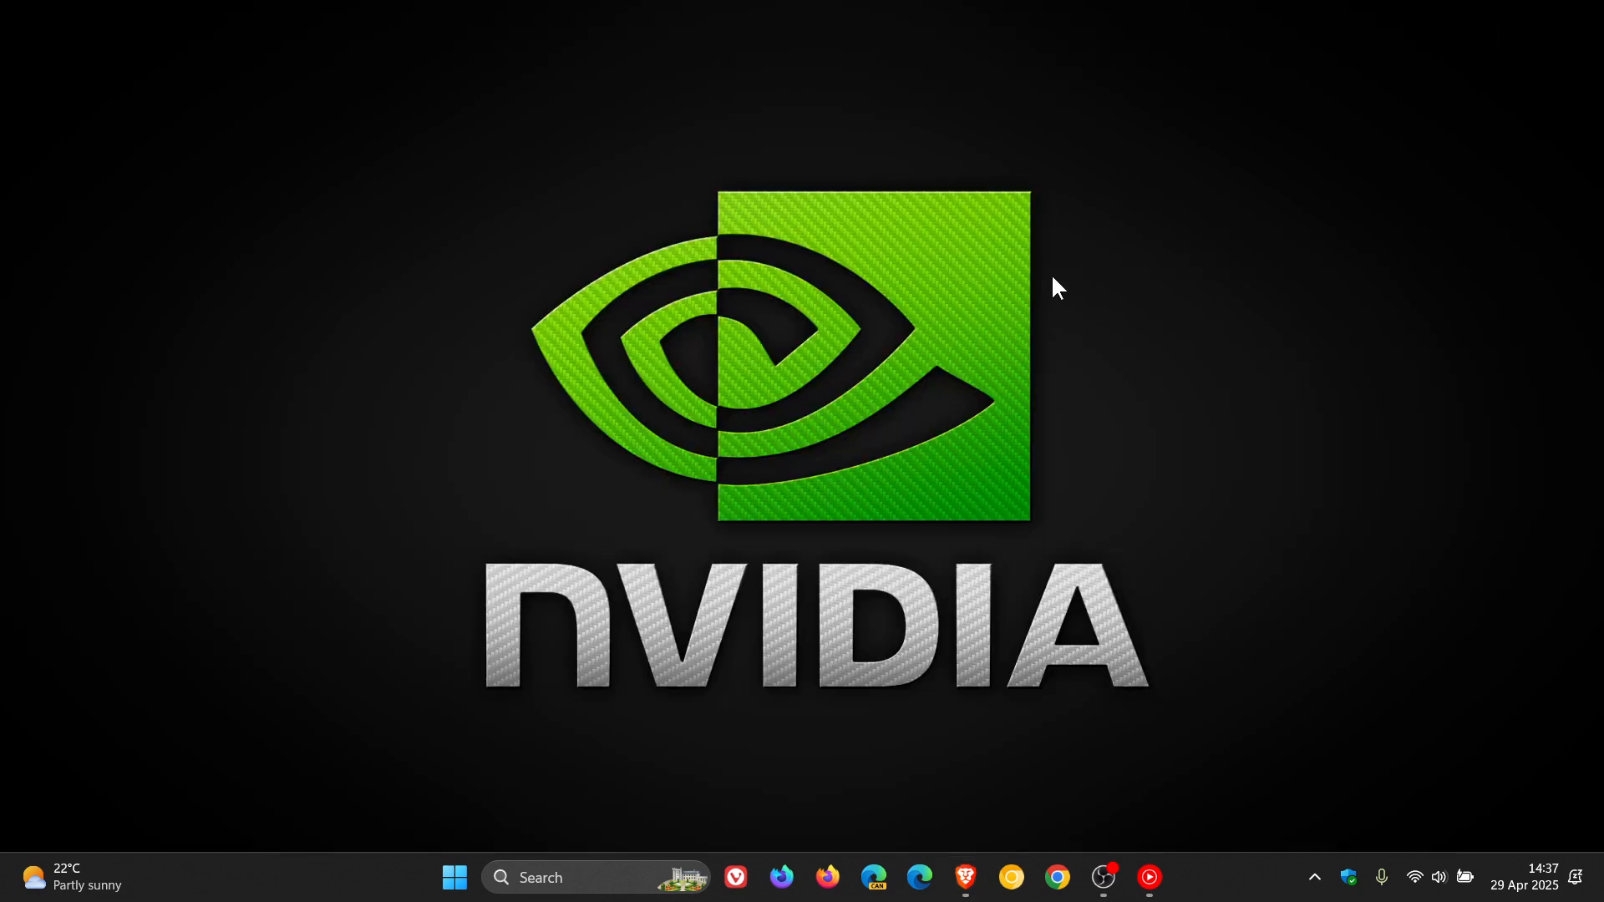